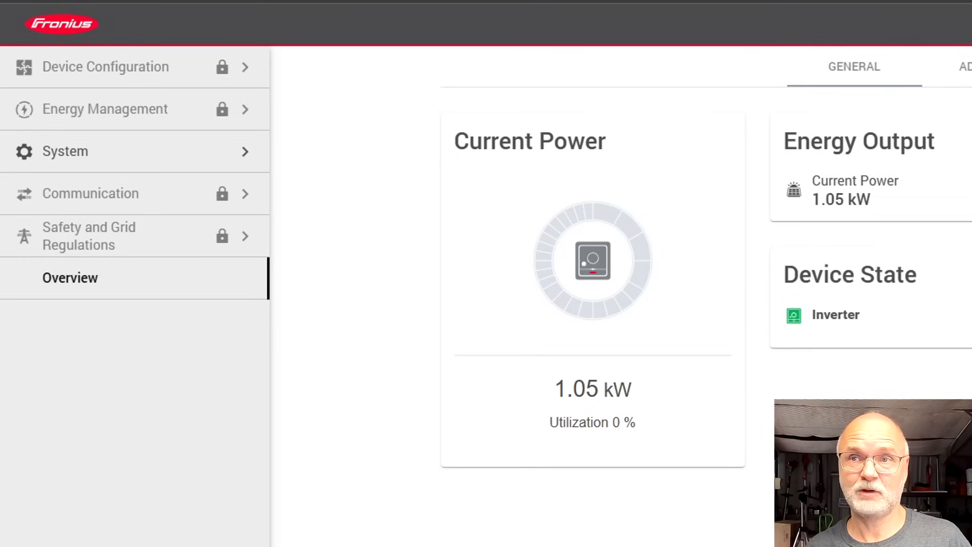
mouse_move(784, 234)
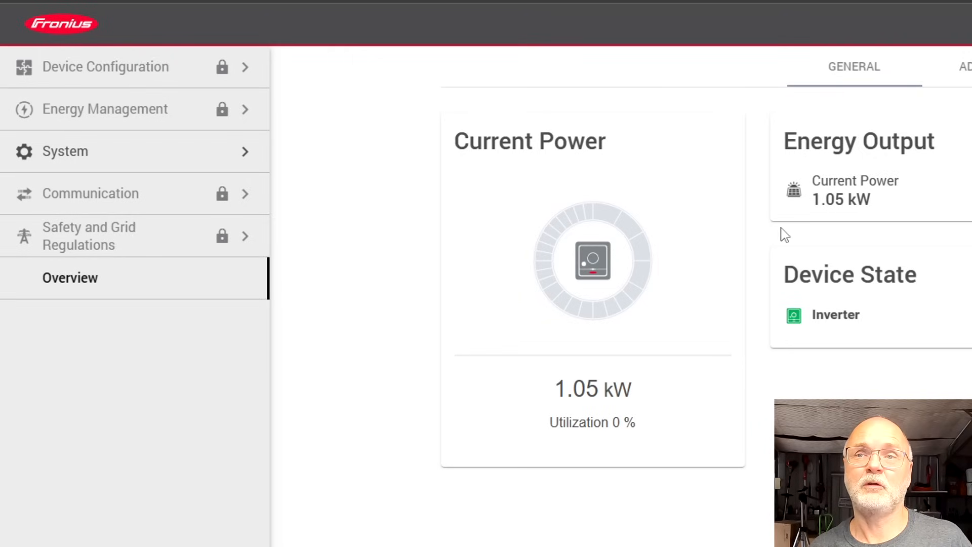
mouse_move(255, 74)
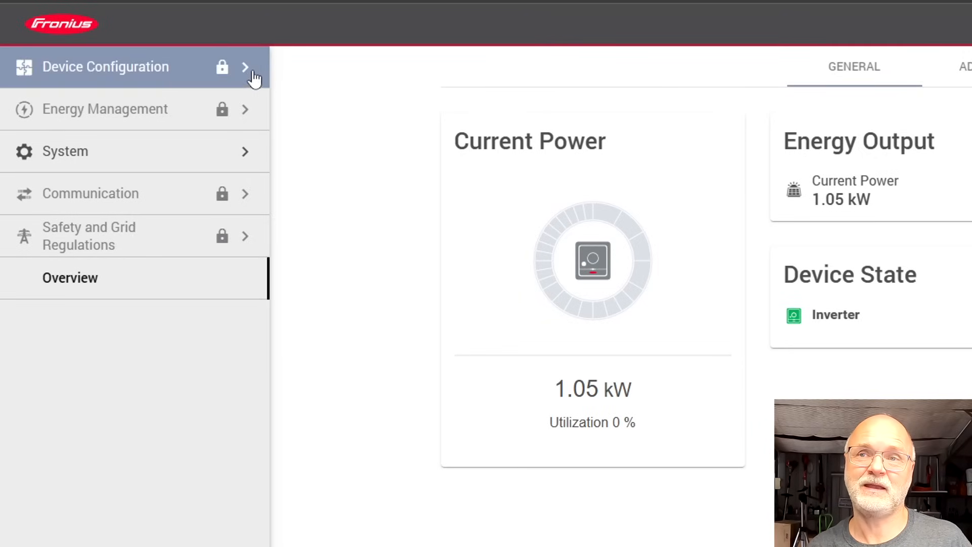
mouse_move(249, 248)
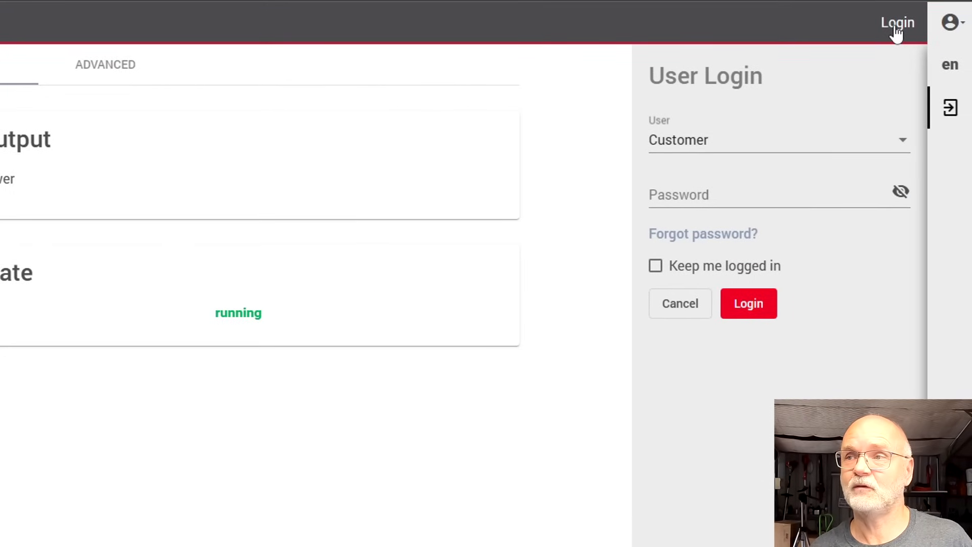
mouse_move(728, 141)
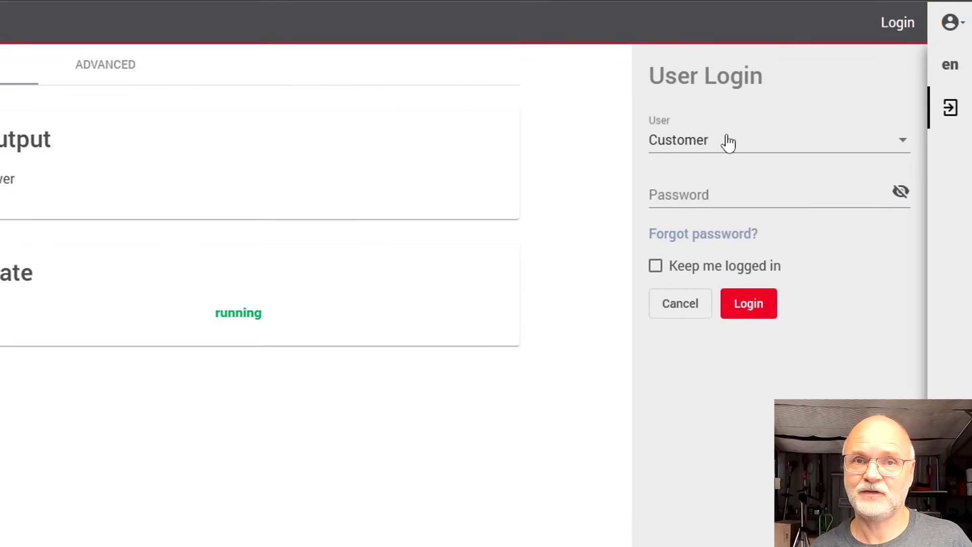
- Log in to the Fronius inverter web interface as the Customer user
click(776, 140)
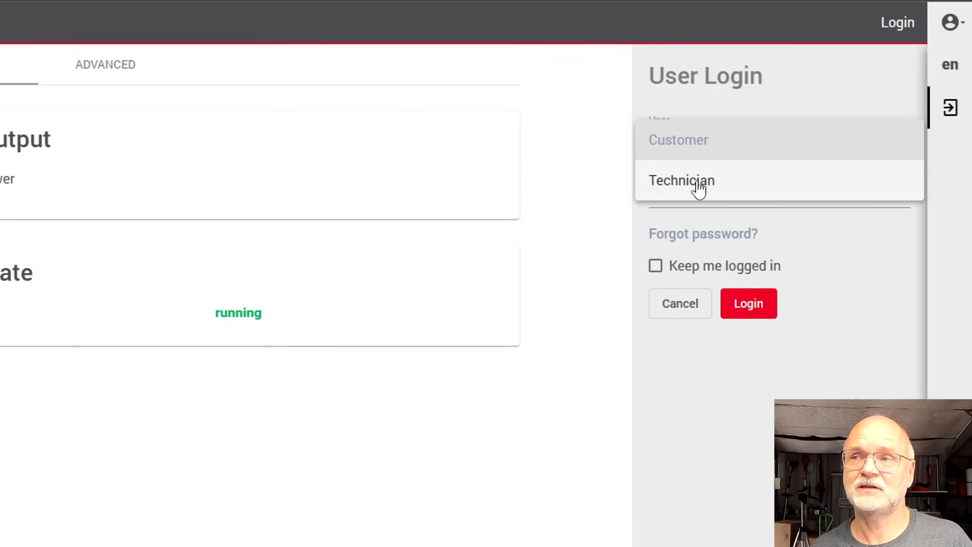
click(677, 140)
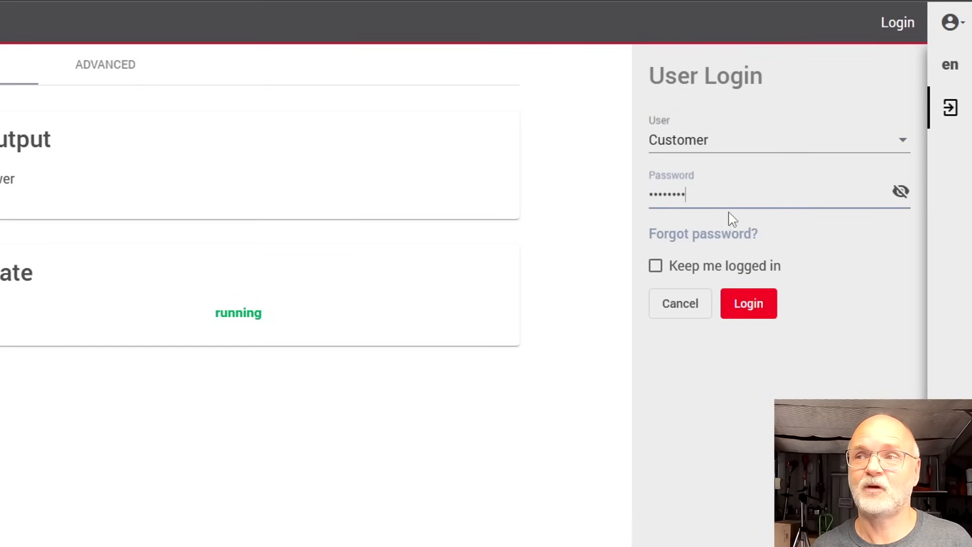
click(749, 303)
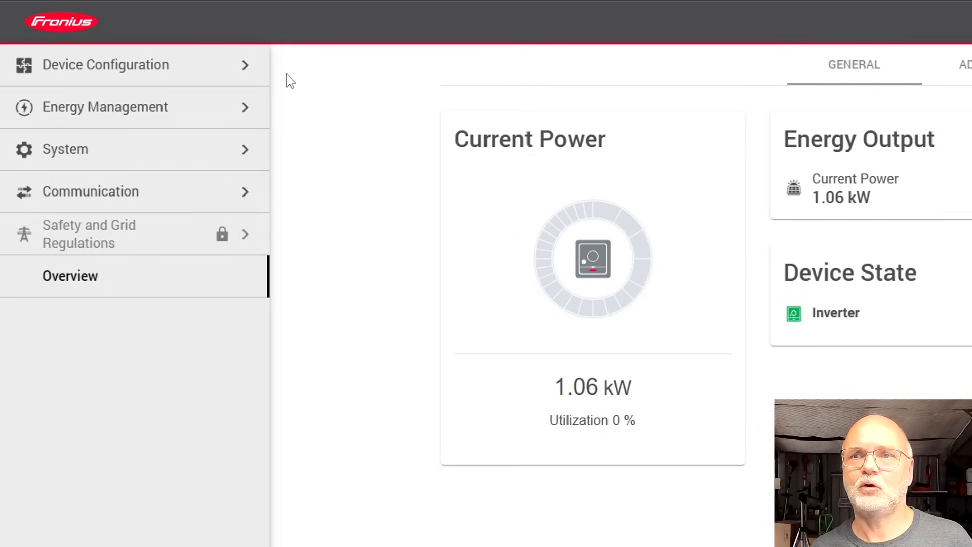
mouse_move(417, 134)
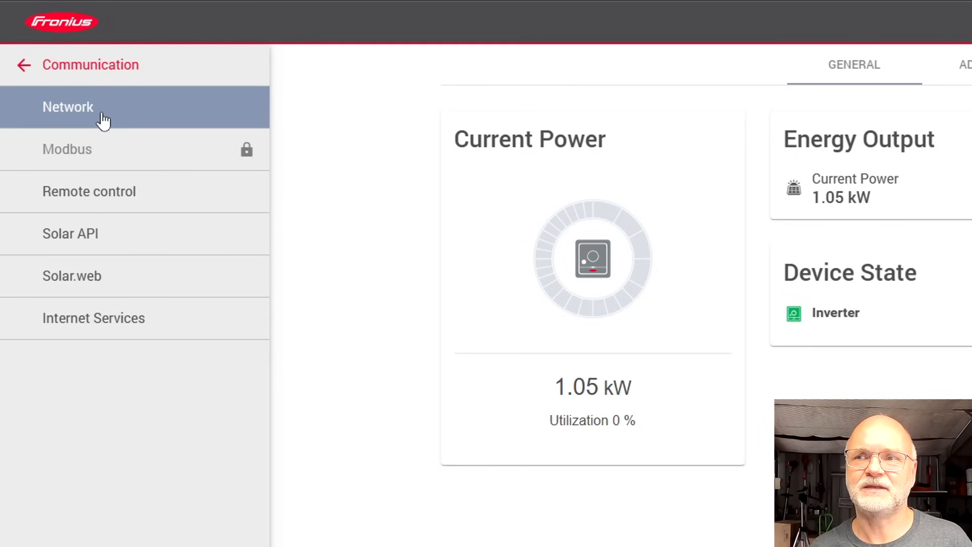
- Open the Network page under Communication in the inverter's side menu
click(69, 107)
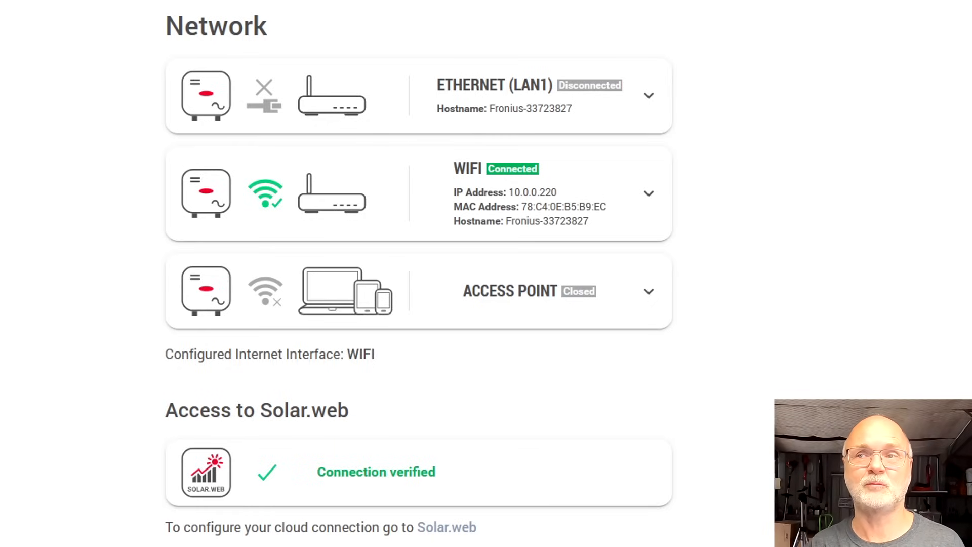
- Expand Ethernet (LAN1), view its Static address fields, then scroll to the WiFi card
click(648, 95)
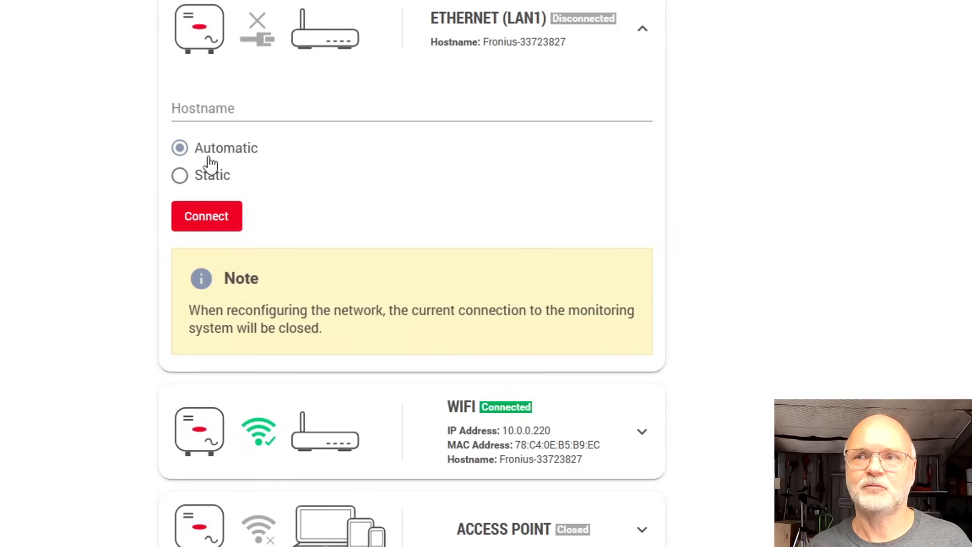
mouse_move(140, 180)
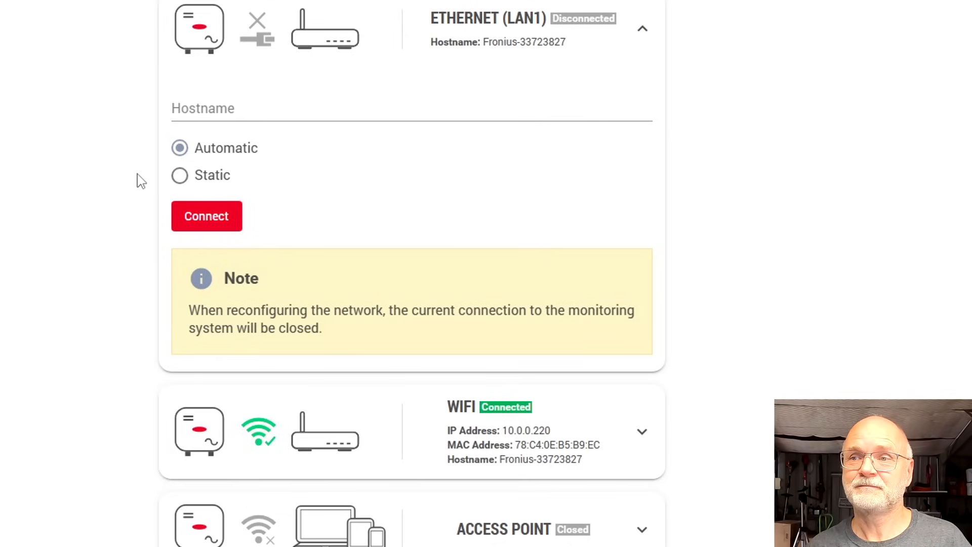
click(179, 174)
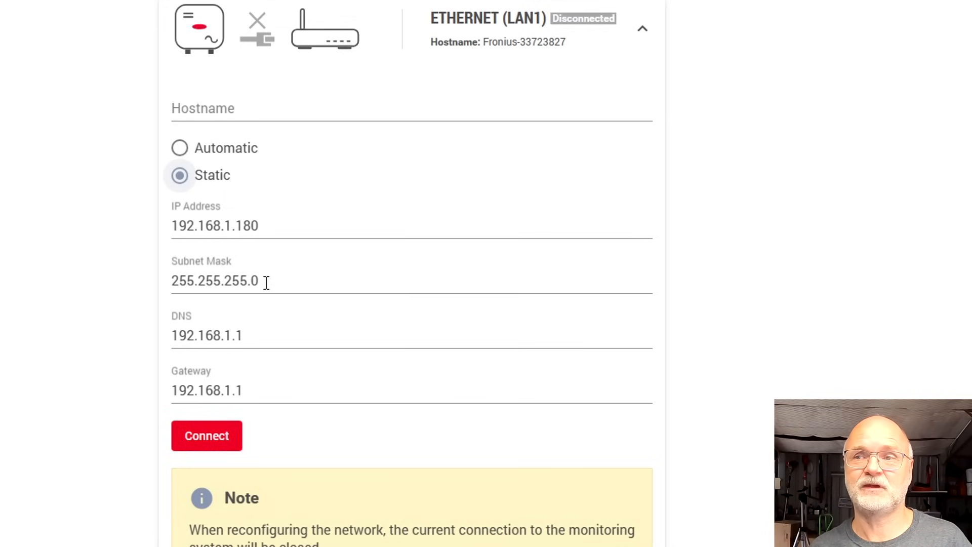
mouse_move(274, 334)
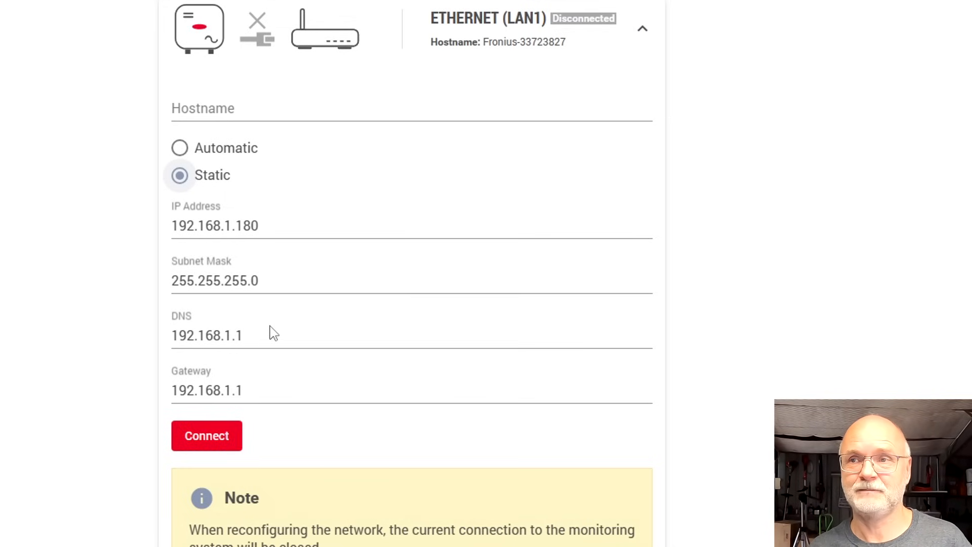
scroll(down, 3)
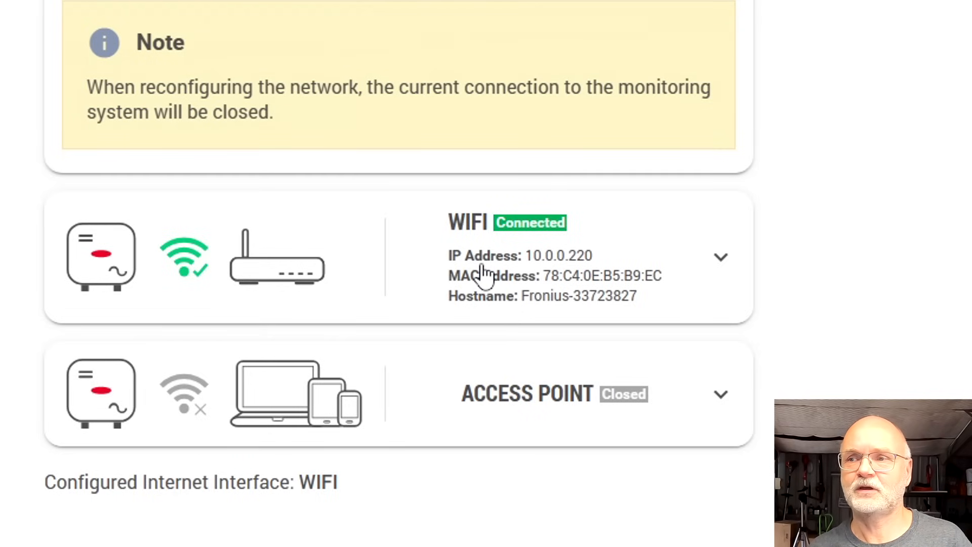
mouse_move(542, 276)
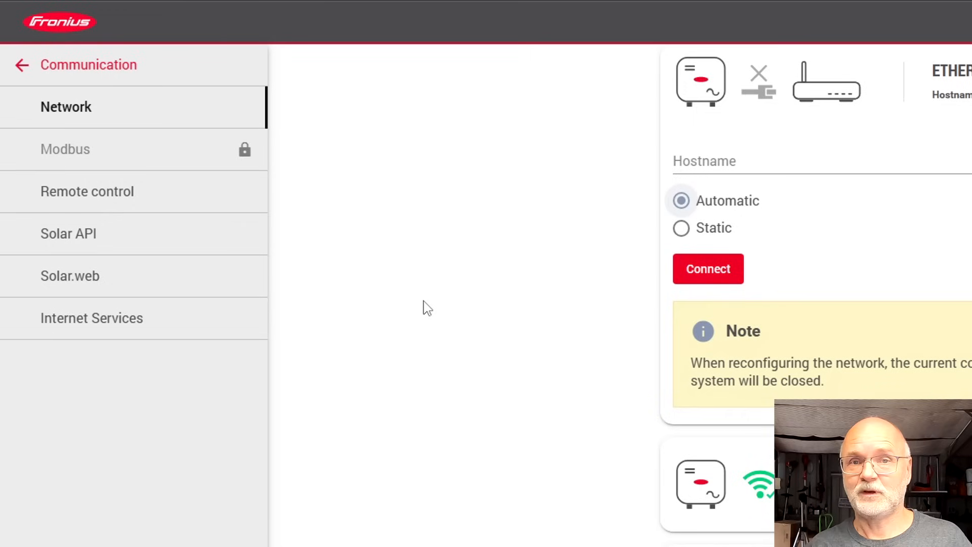
mouse_move(276, 208)
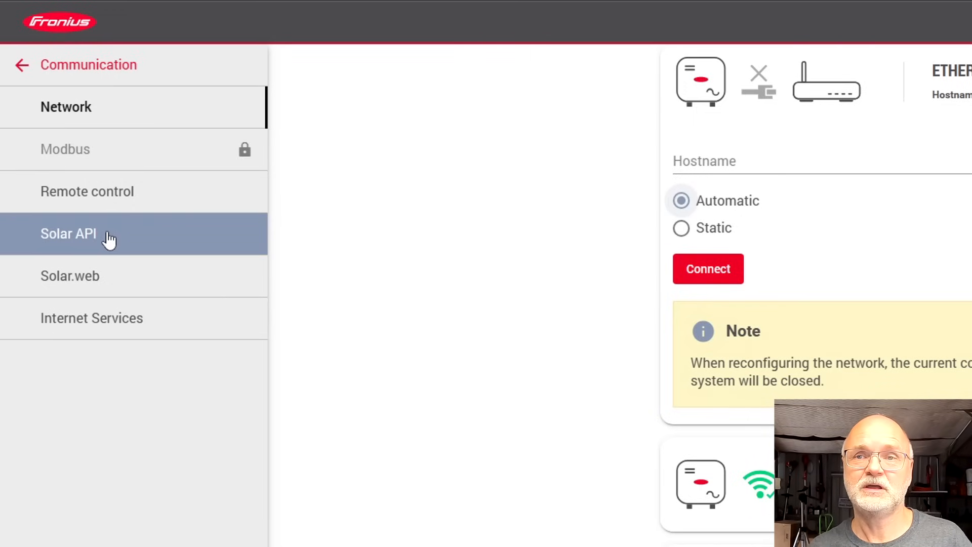
- Open the Solar API settings page under Communication
click(68, 234)
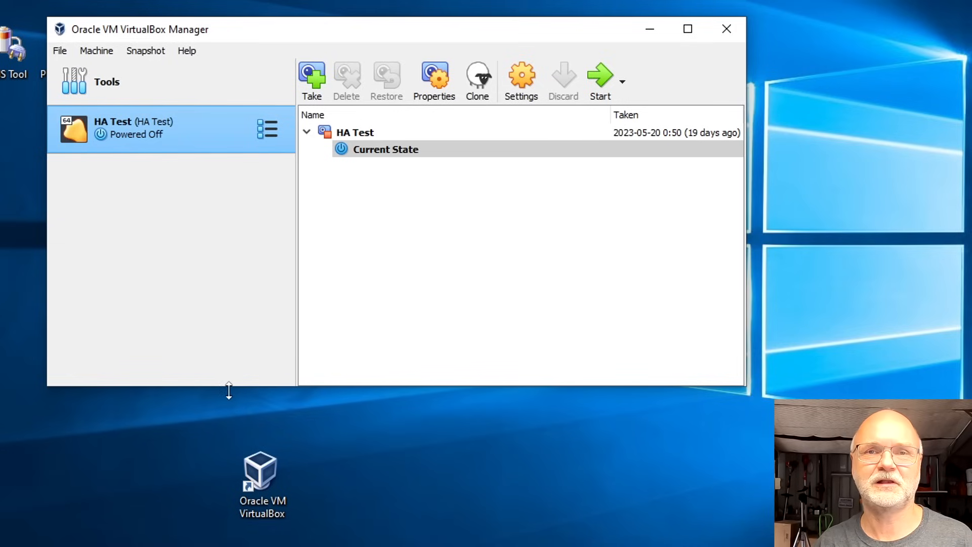
mouse_move(229, 391)
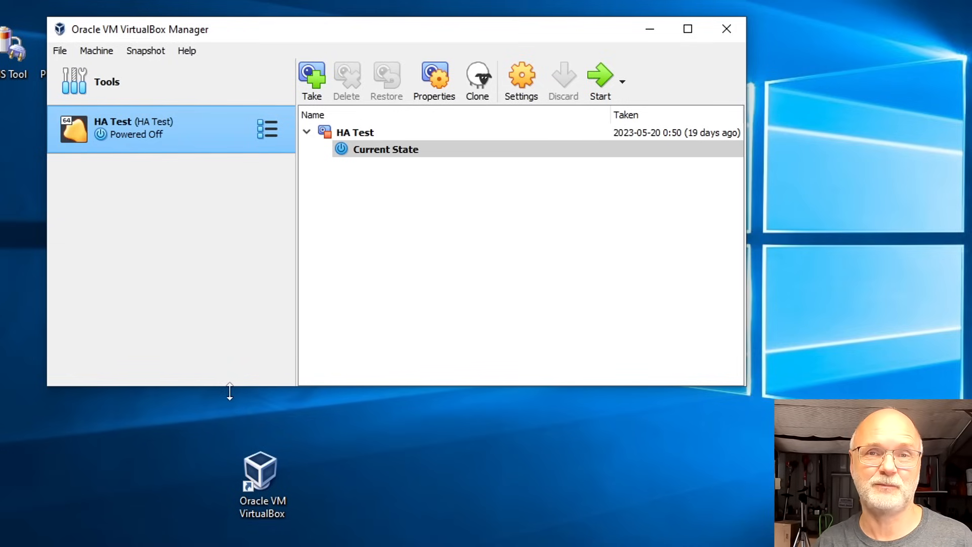
mouse_move(468, 248)
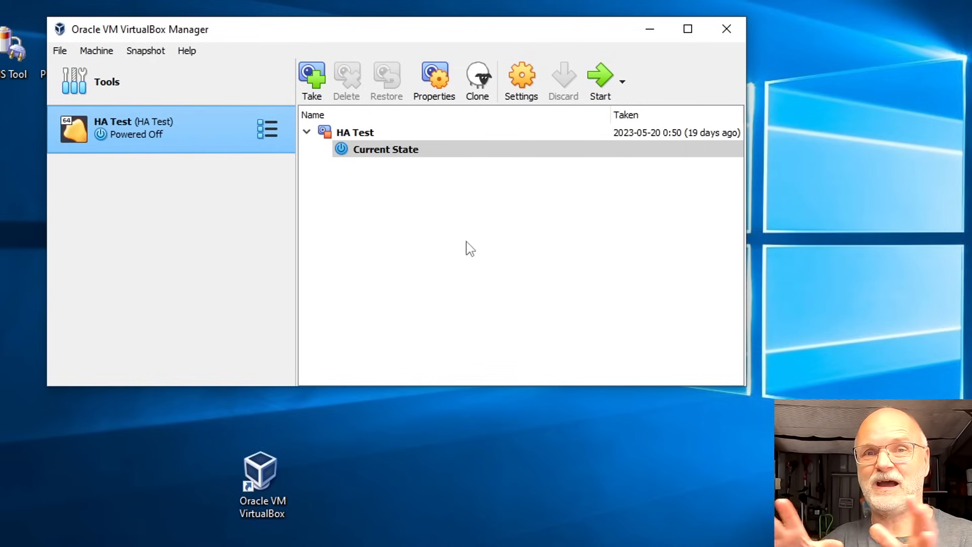
- Start the HA Test virtual machine from the VirtualBox toolbar
click(599, 78)
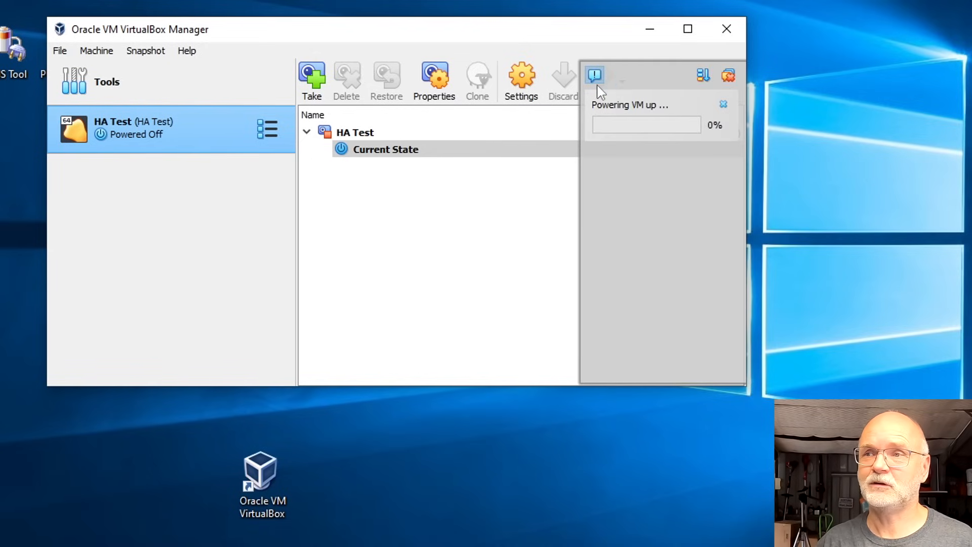
mouse_move(397, 231)
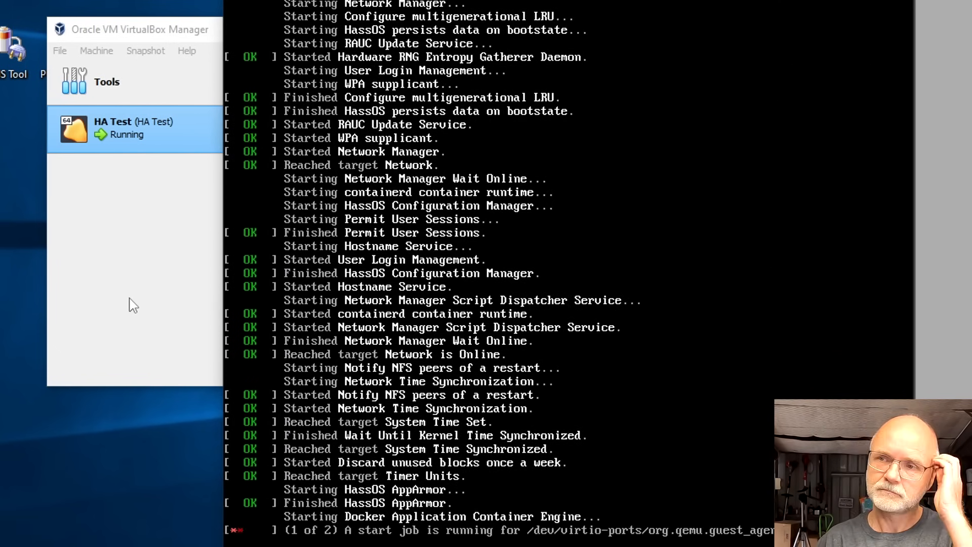
- Let HA Test boot and read the Home Assistant URL in the console
scroll(down, 3)
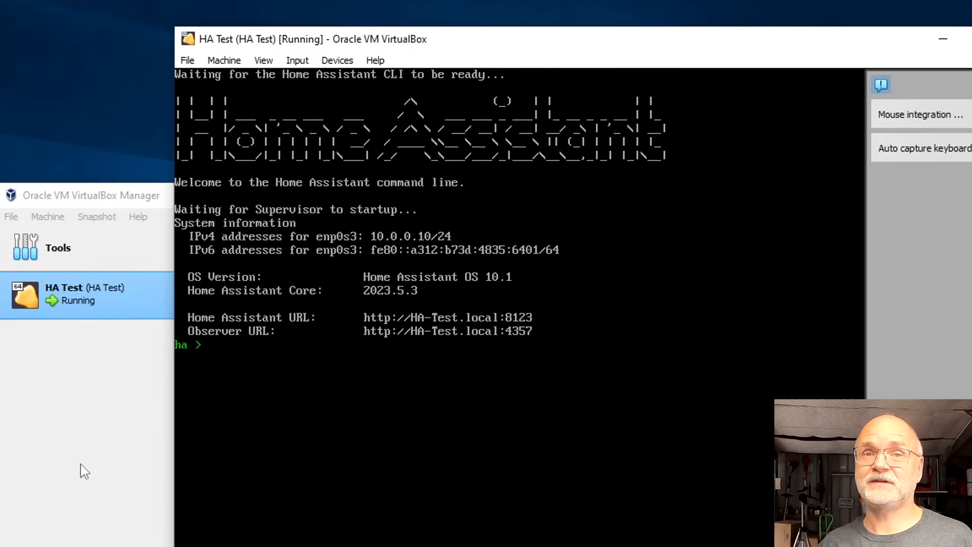
mouse_move(313, 258)
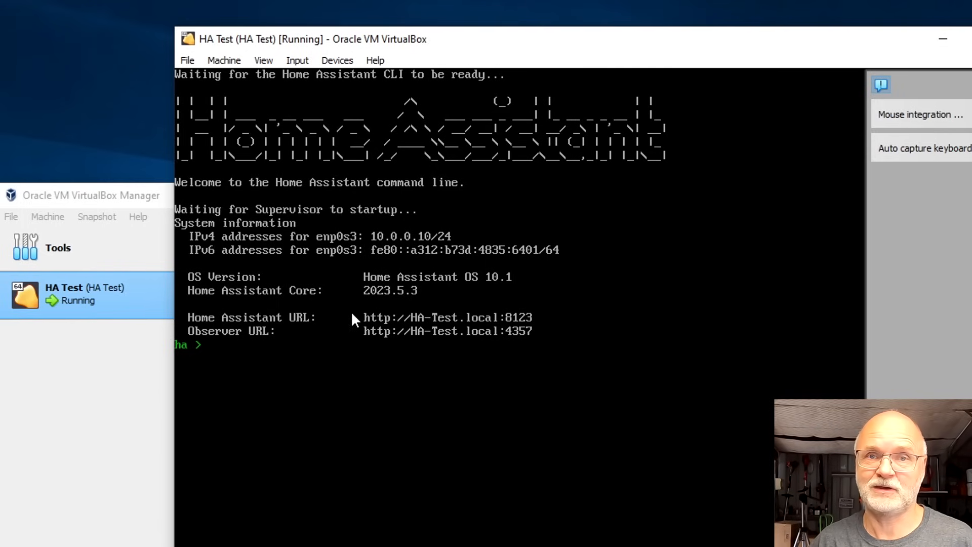
mouse_move(406, 326)
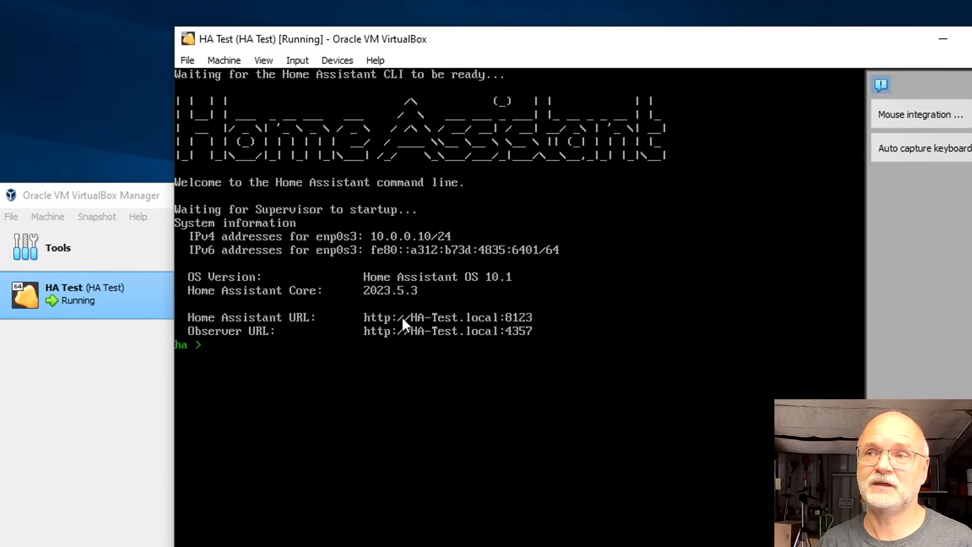
mouse_move(372, 247)
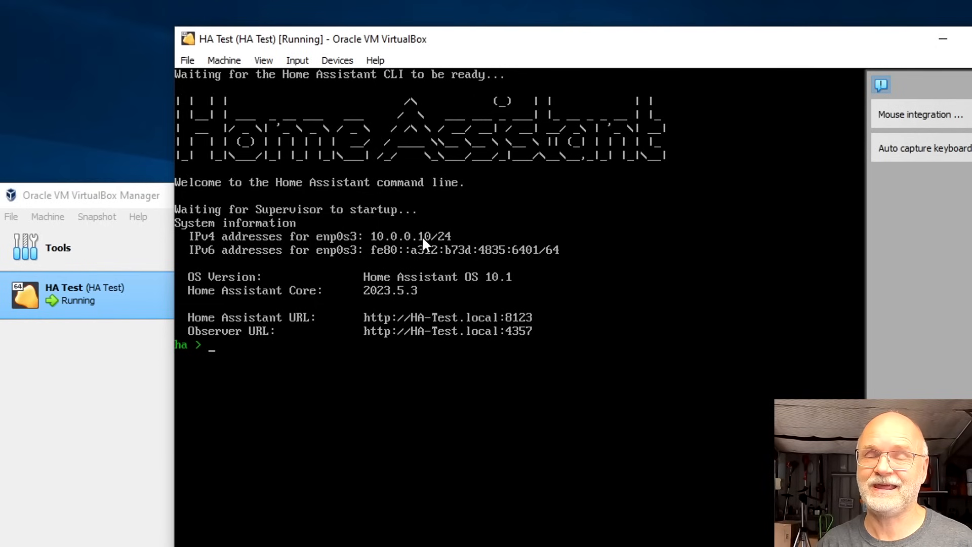
mouse_move(459, 243)
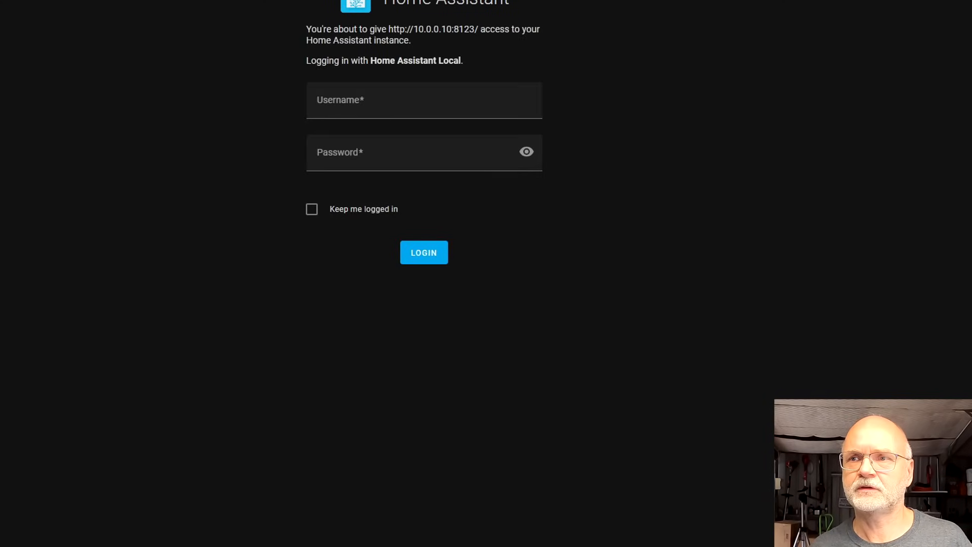
- Log in to Home Assistant as user 'andy'
click(423, 100)
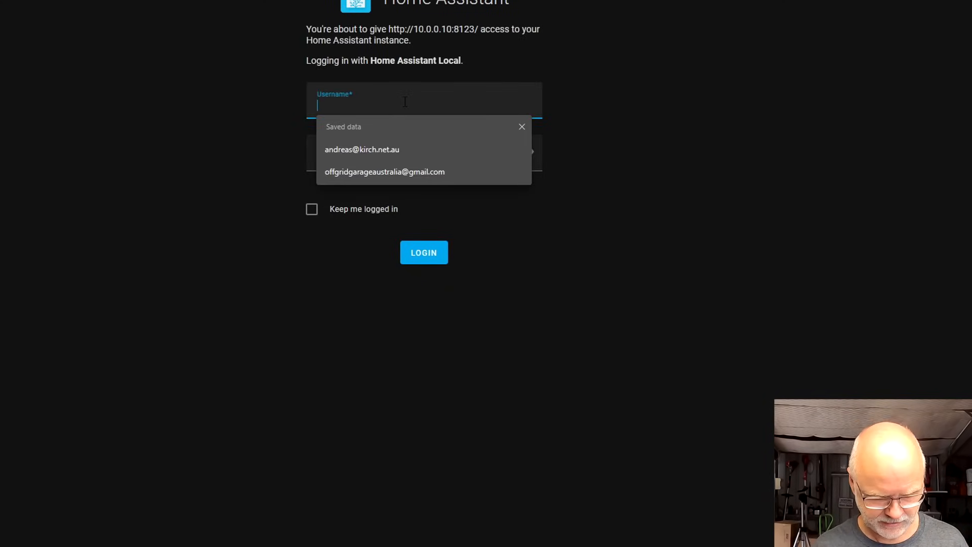
text(andy)
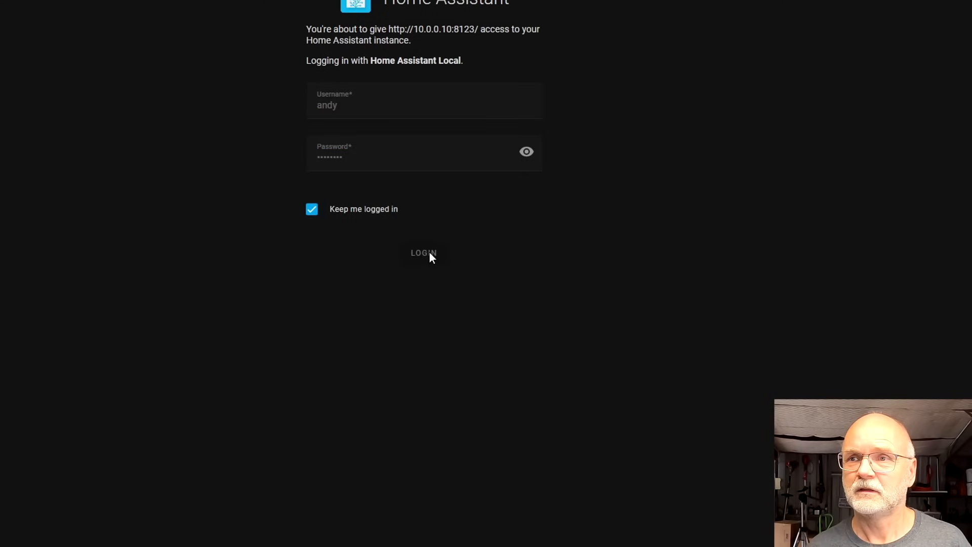
click(424, 252)
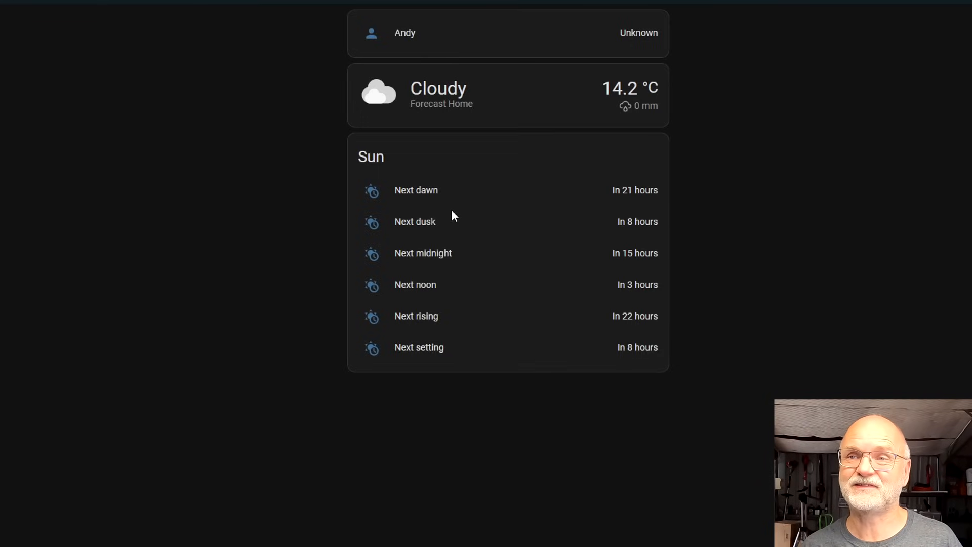
mouse_move(192, 312)
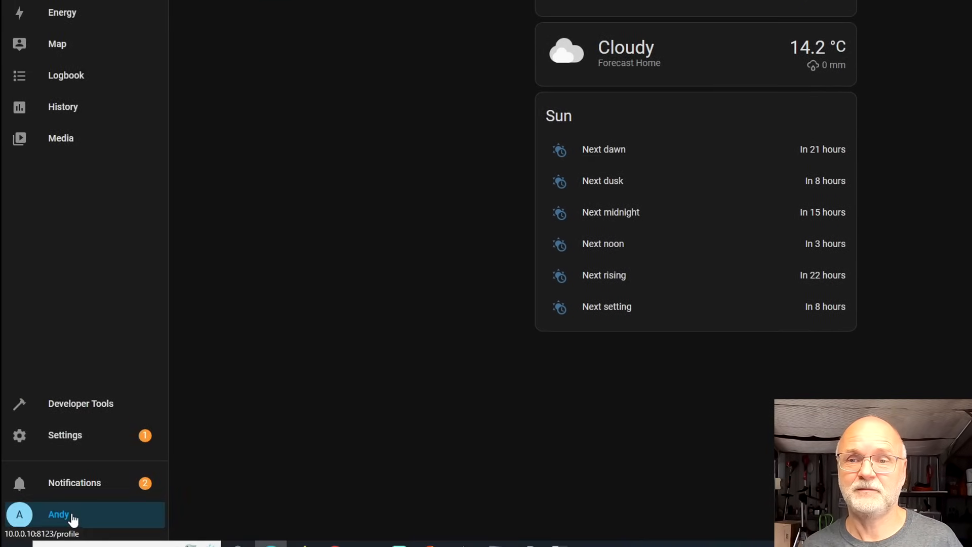
- Open the user profile and toggle Advanced Mode on
click(59, 514)
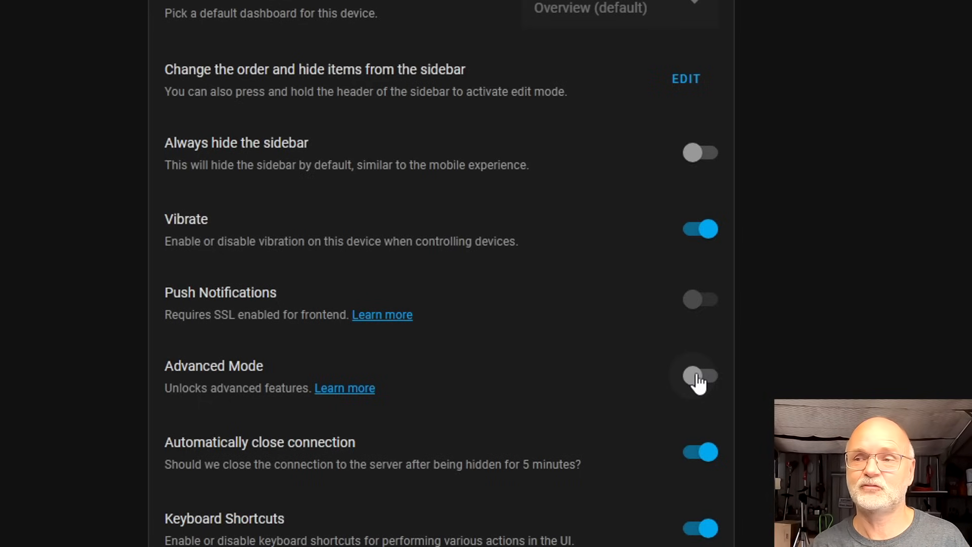
click(700, 375)
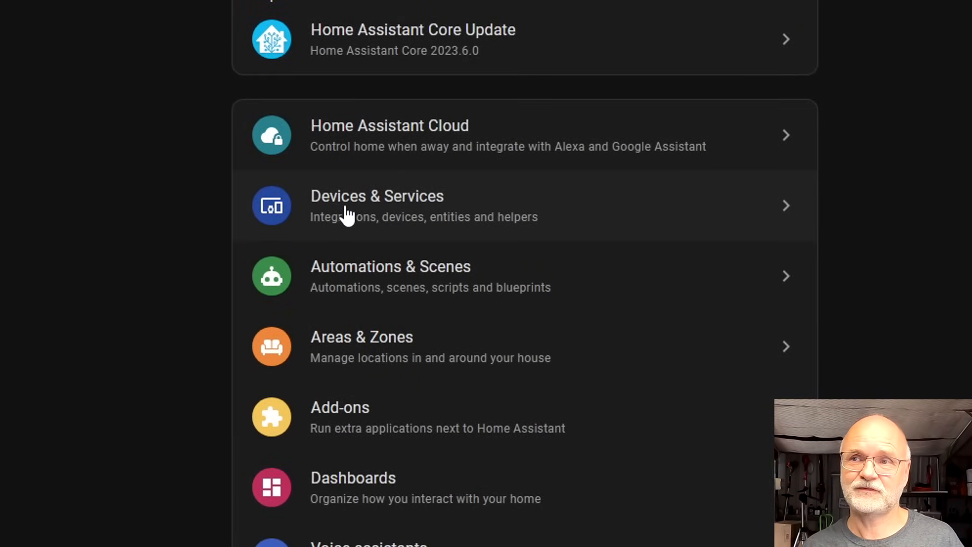
- Open Settings > Devices & Services
click(376, 205)
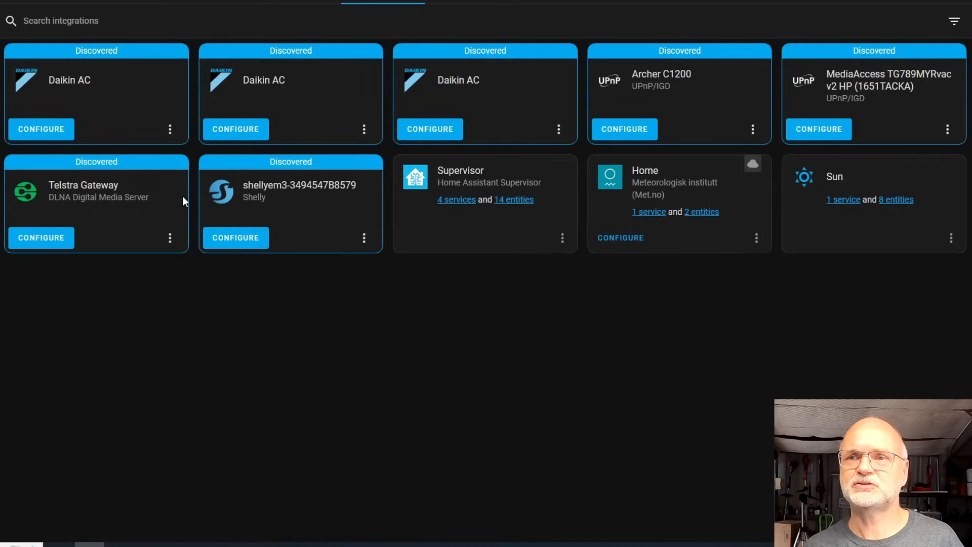
mouse_move(324, 110)
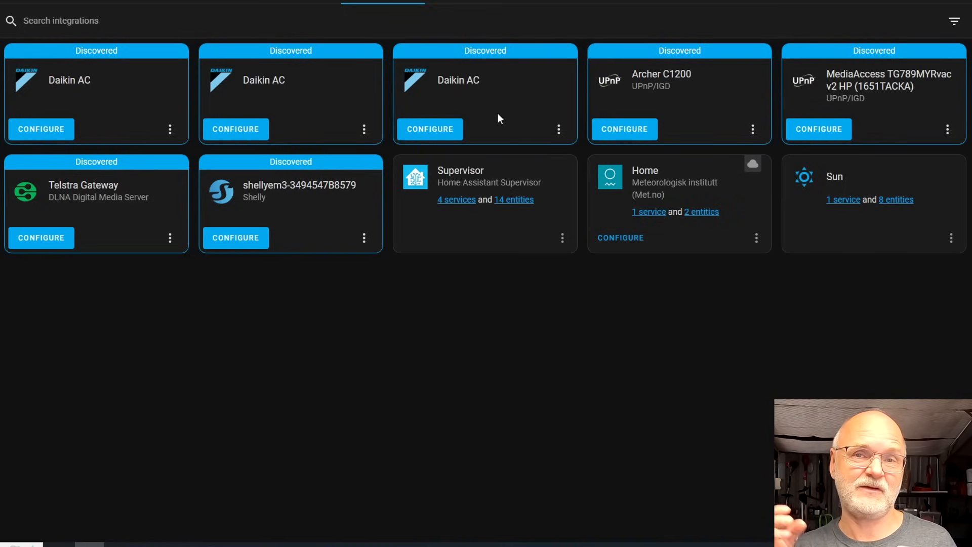
mouse_move(276, 207)
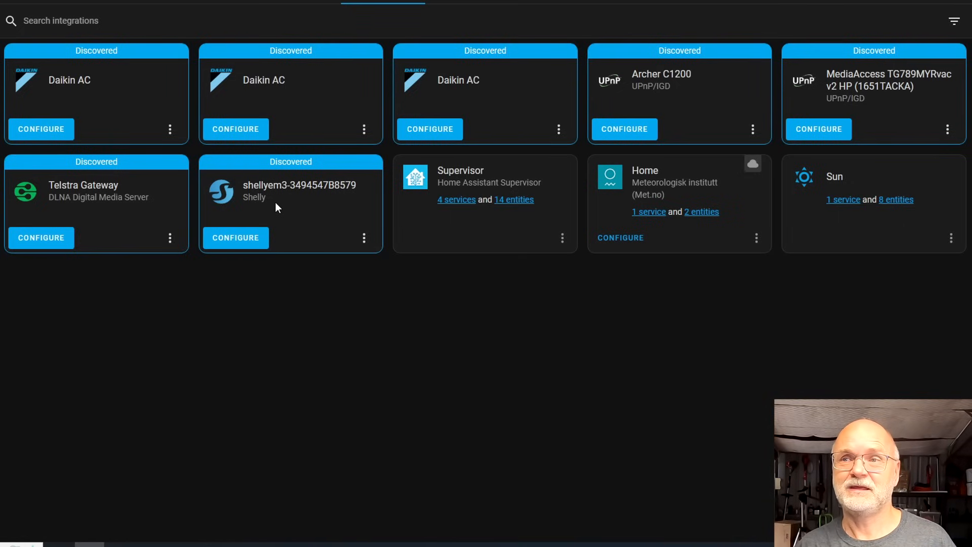
mouse_move(321, 110)
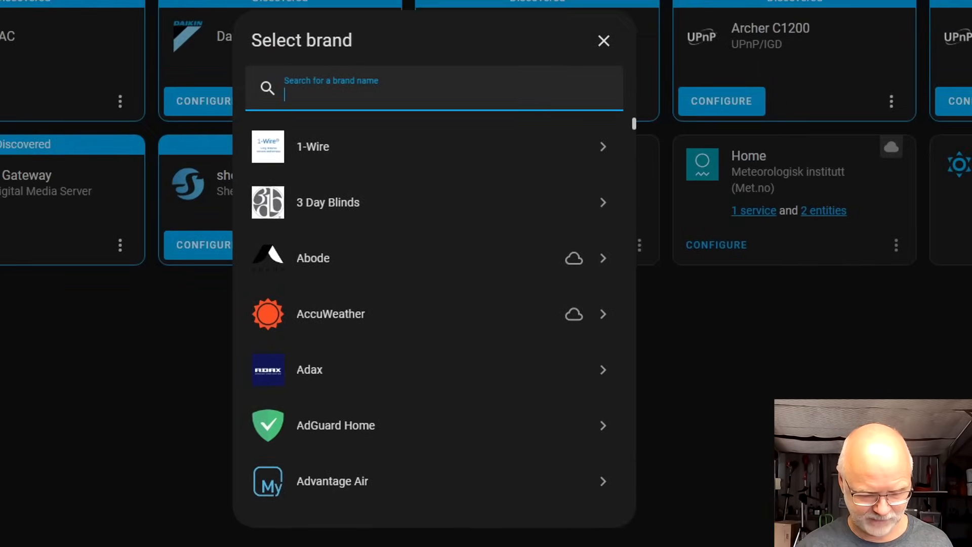
- Add the Fronius integration, searching 'fron' and submitting host 10.0.0.220
text(fron)
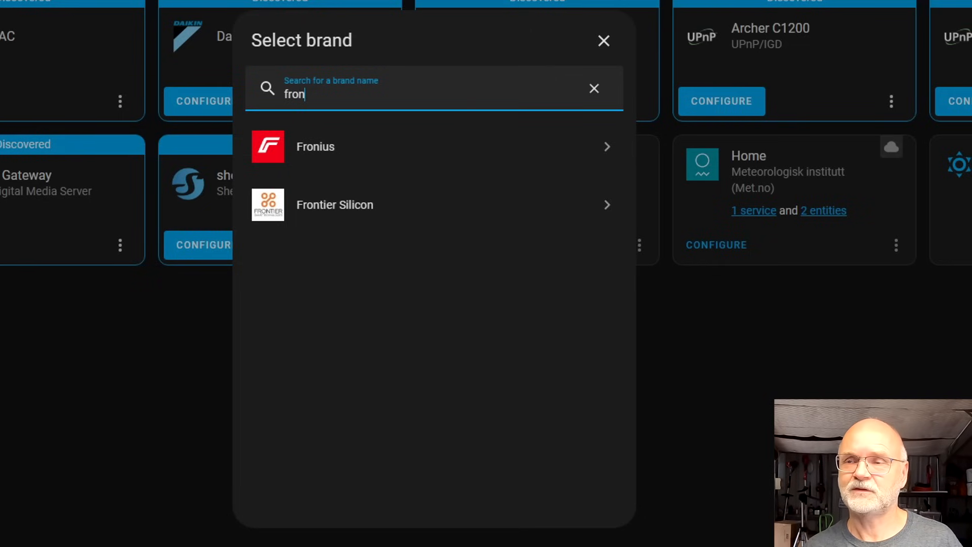
mouse_move(310, 149)
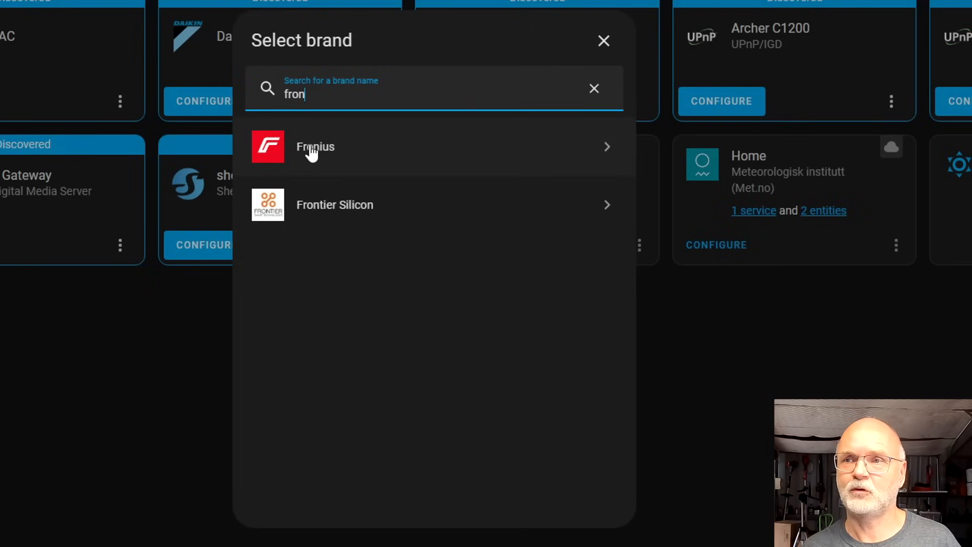
click(315, 146)
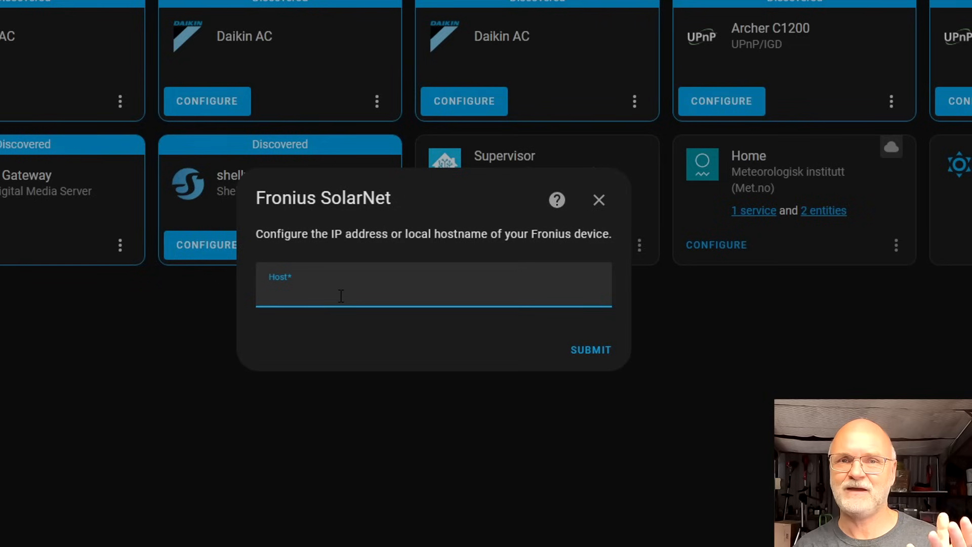
text(10.0.0.220)
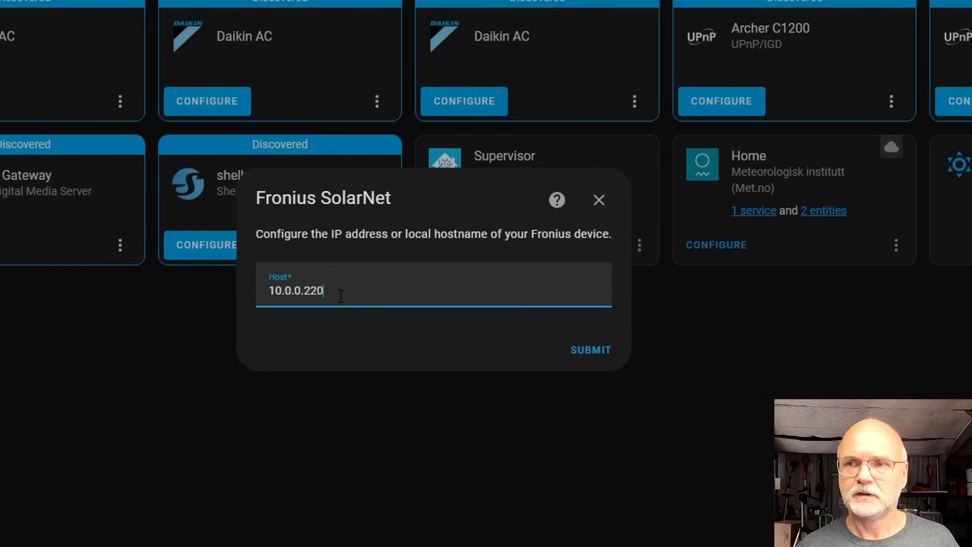
mouse_move(207, 154)
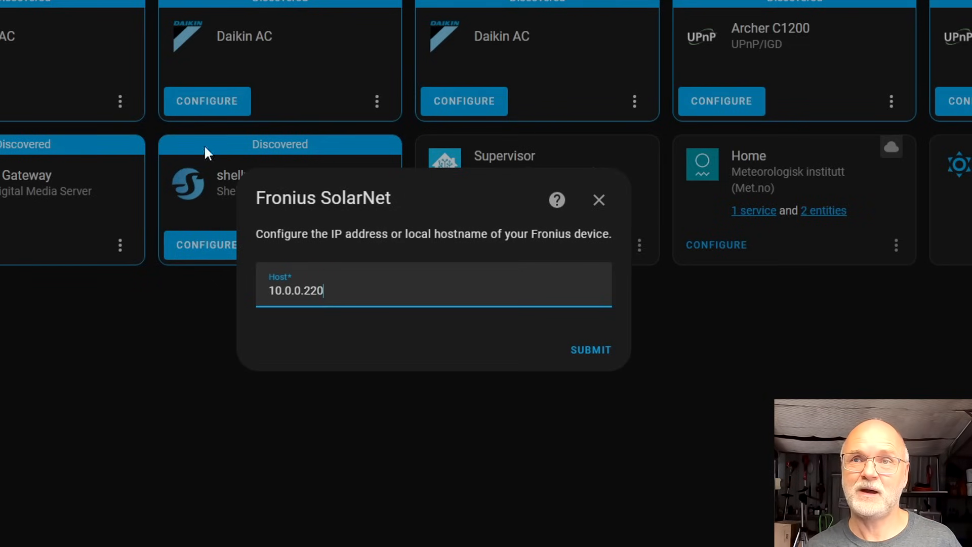
click(589, 350)
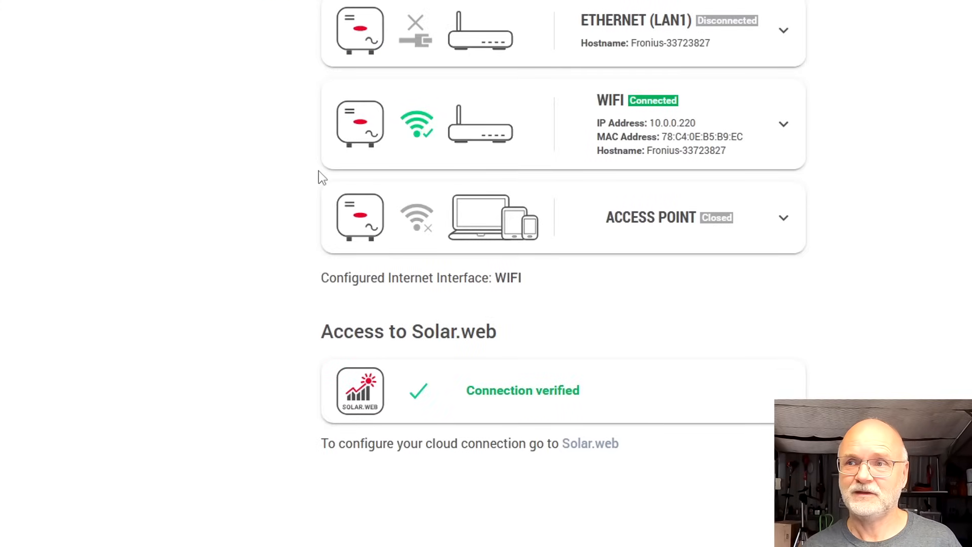
mouse_move(663, 136)
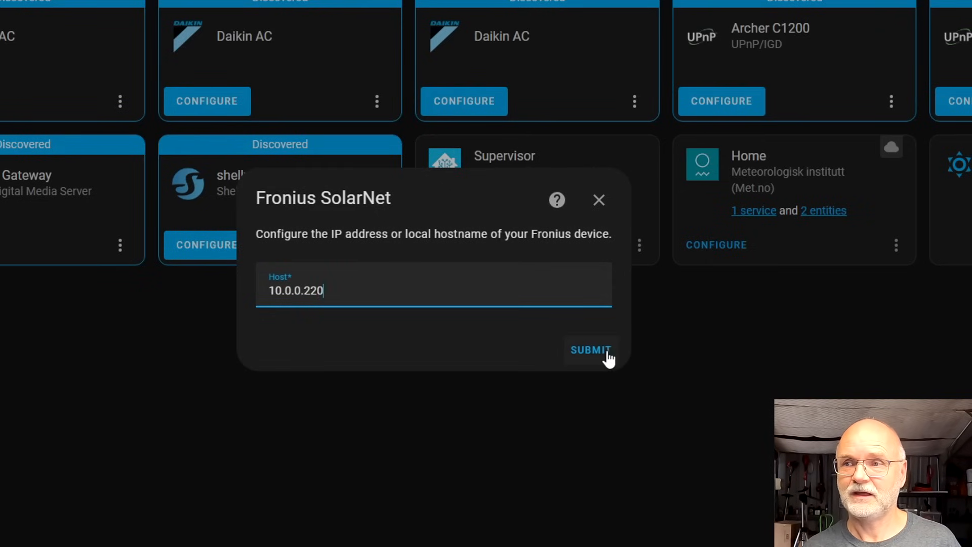
click(589, 349)
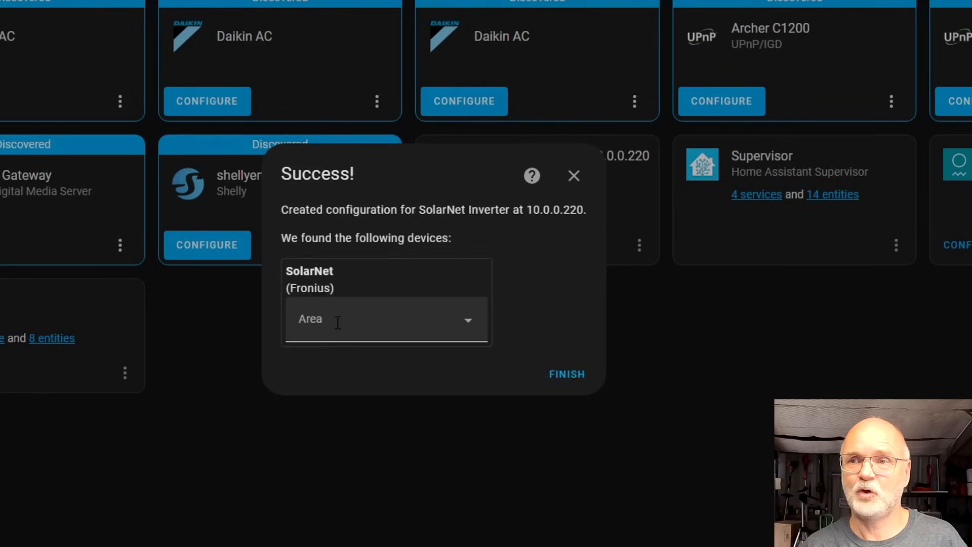
- Finish the Fronius SolarNet setup and open its list of 13 entities
click(566, 373)
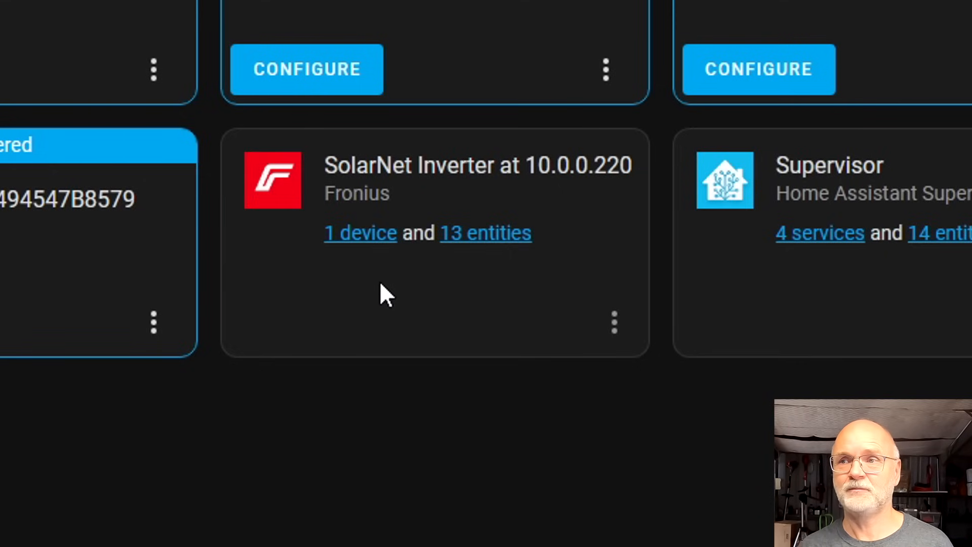
mouse_move(486, 261)
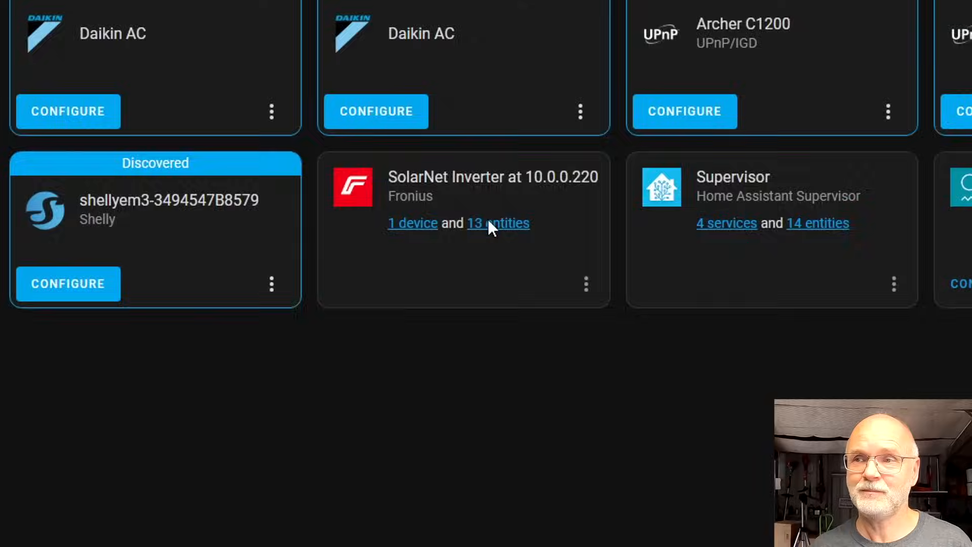
click(498, 223)
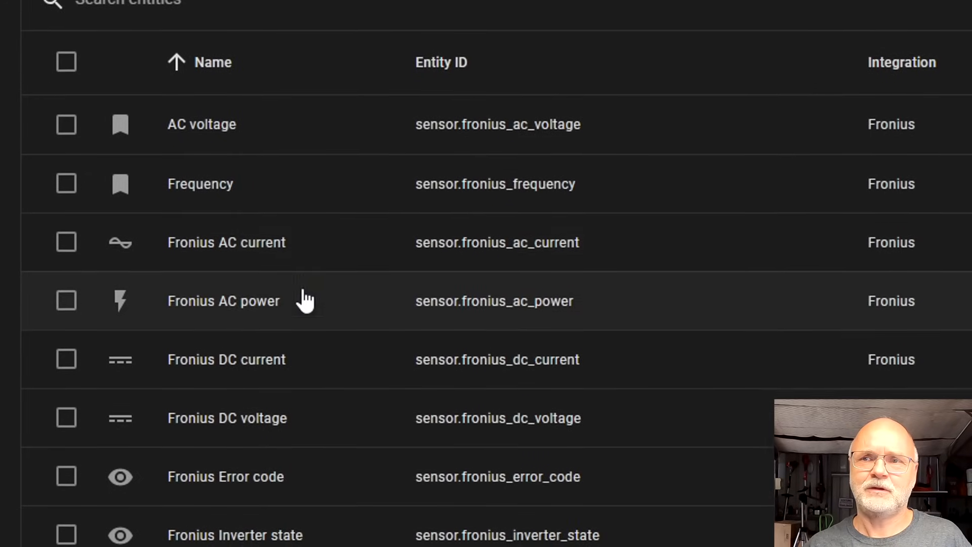
- Enable the disabled sensor.fronius_ac_voltage entity and save the change
scroll(down, 3)
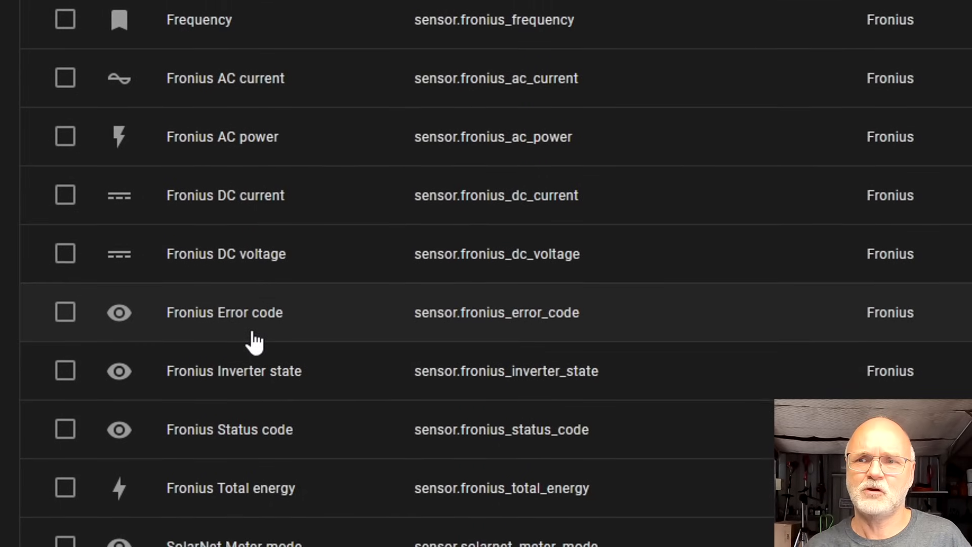
scroll(down, 3)
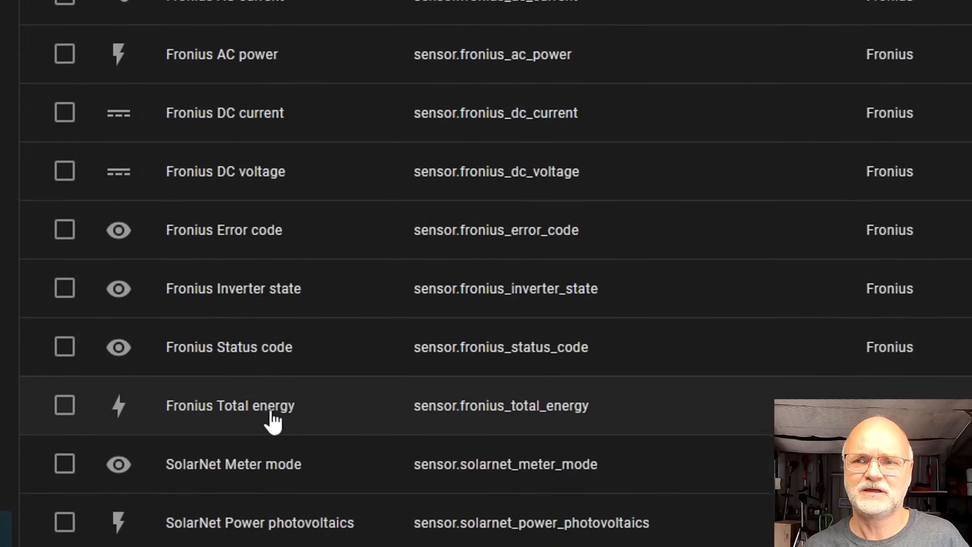
scroll(down, 3)
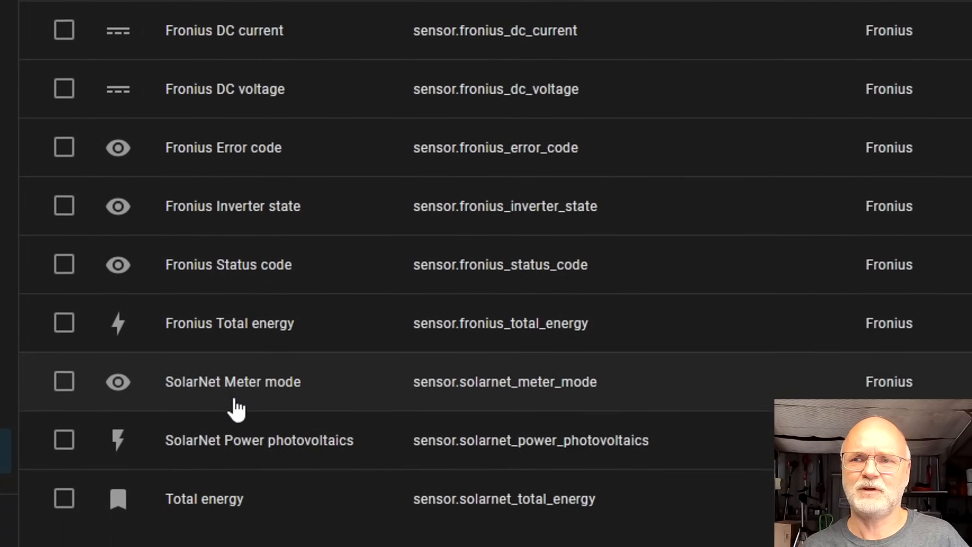
scroll(down, 3)
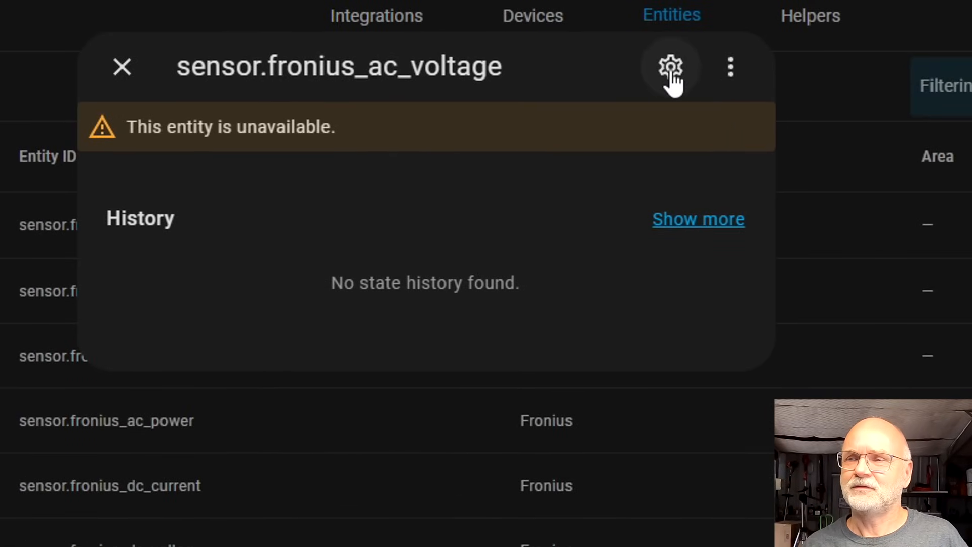
click(671, 67)
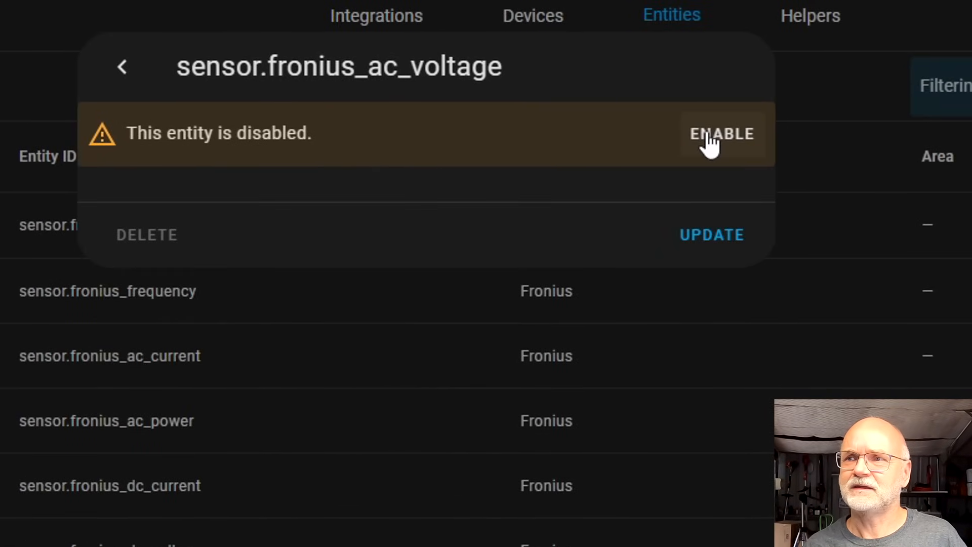
click(722, 134)
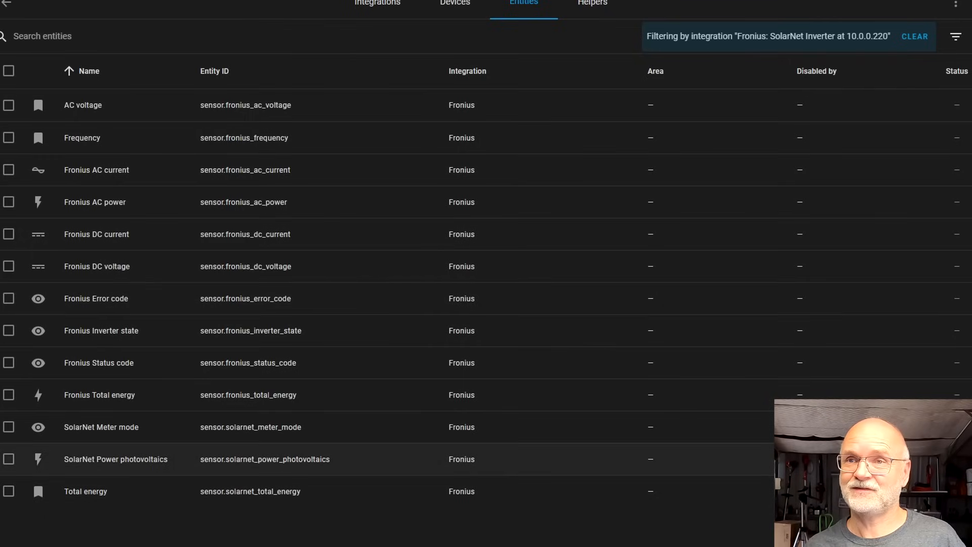
mouse_move(66, 11)
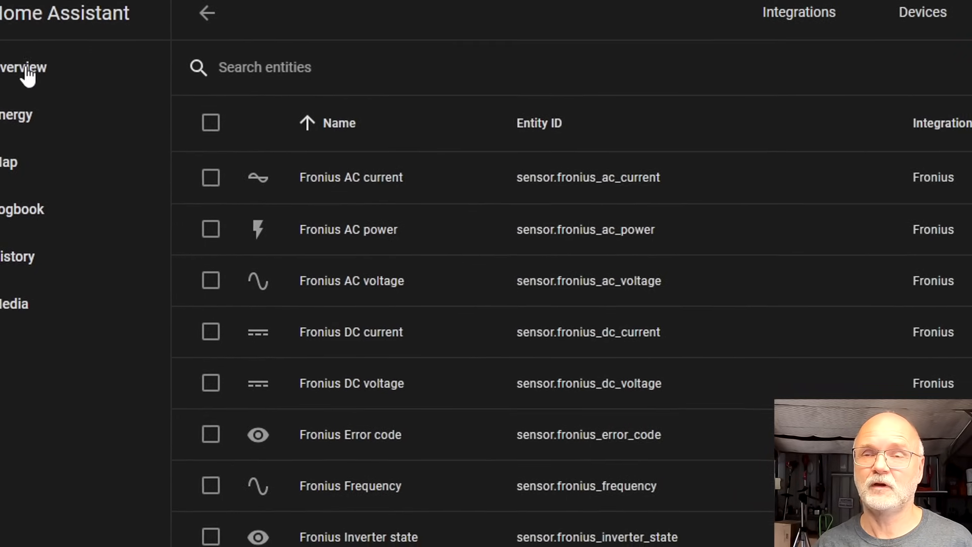
- View the dashboard's live Fronius readings, including 956.86 W AC power and 243.62 V
click(24, 67)
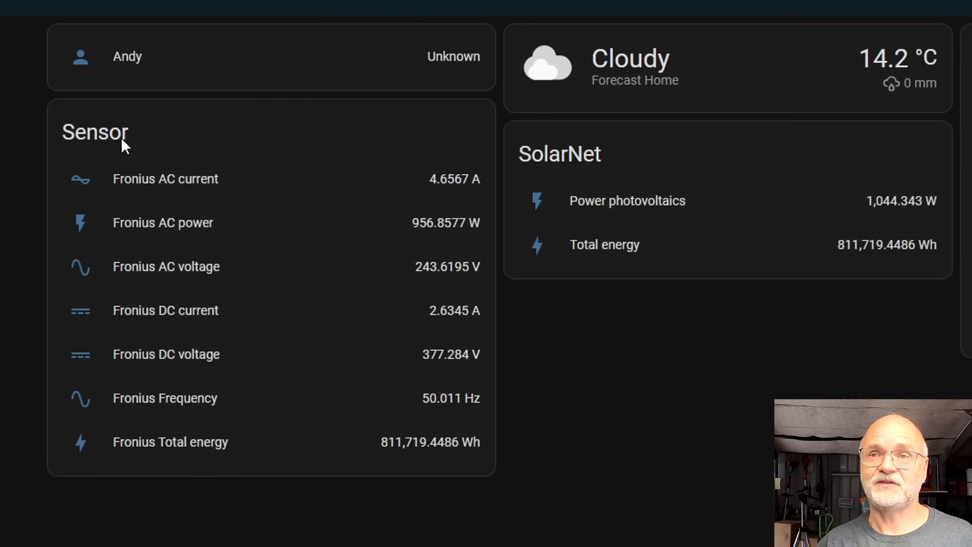
mouse_move(161, 136)
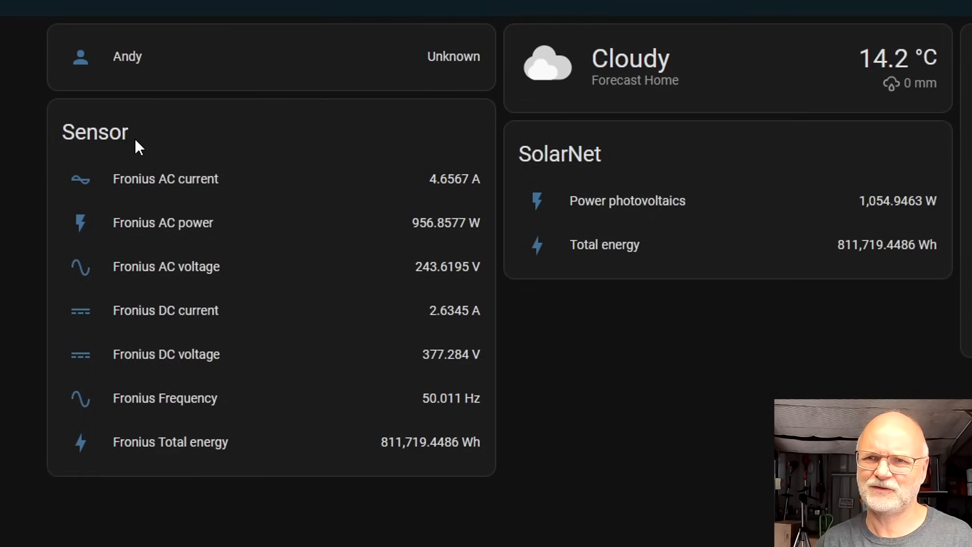
mouse_move(242, 298)
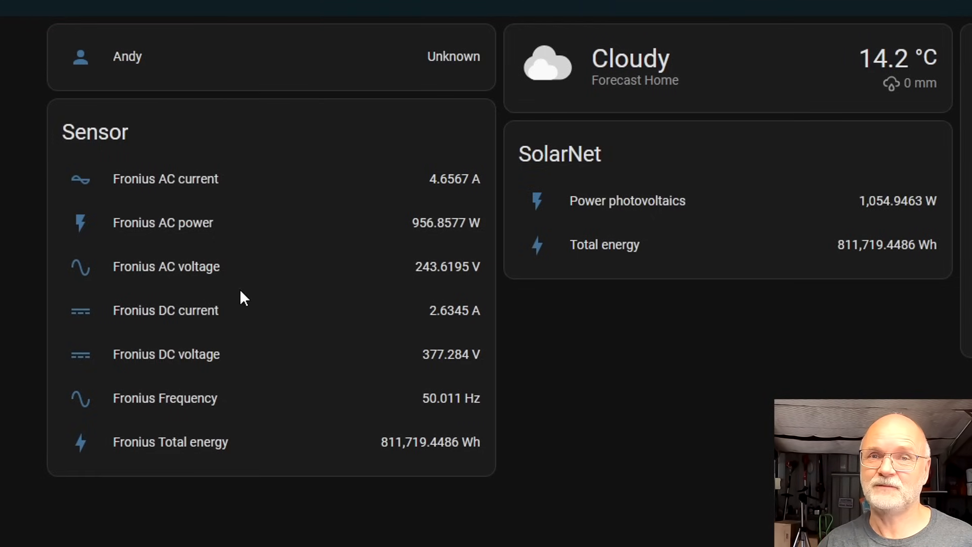
mouse_move(252, 437)
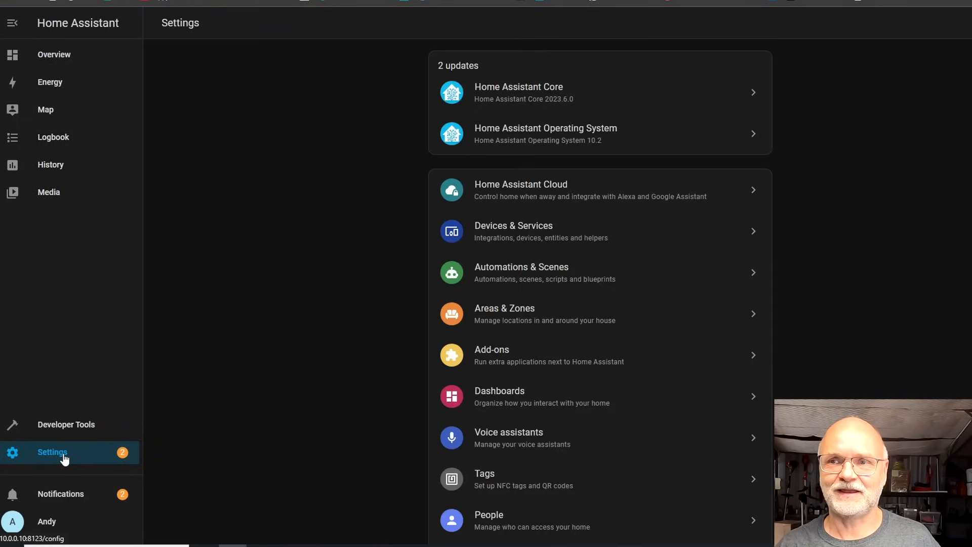
mouse_move(486, 234)
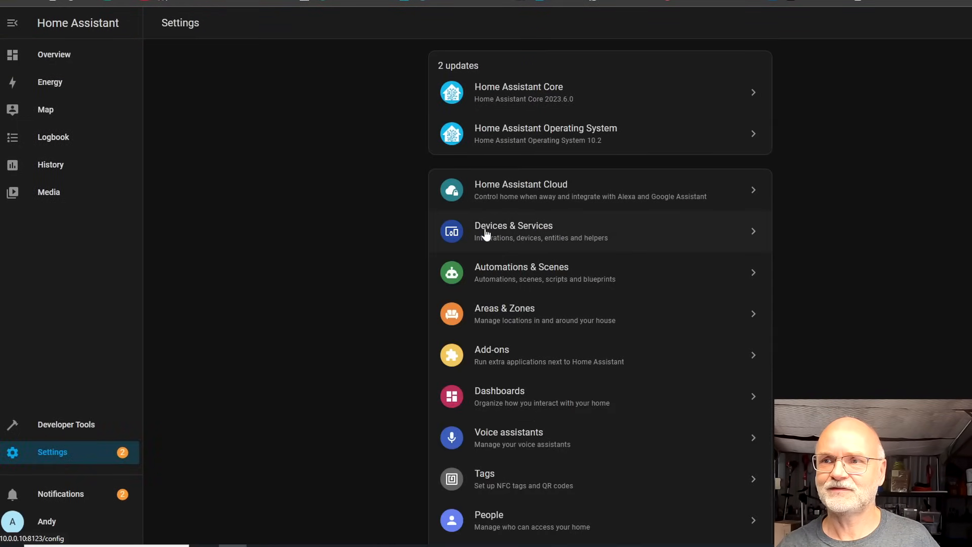
- Add a new integration by searching 'grow' and choosing Growatt Server
click(514, 231)
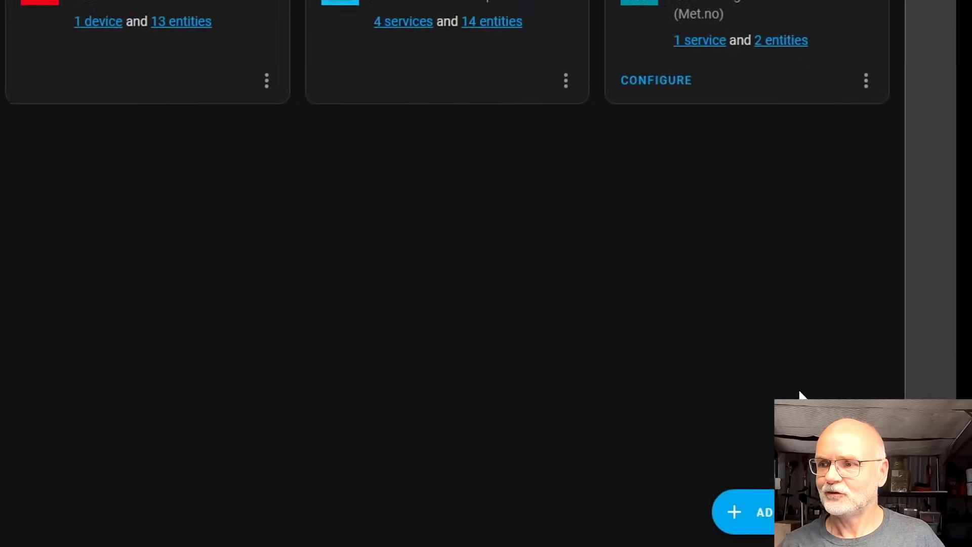
click(744, 511)
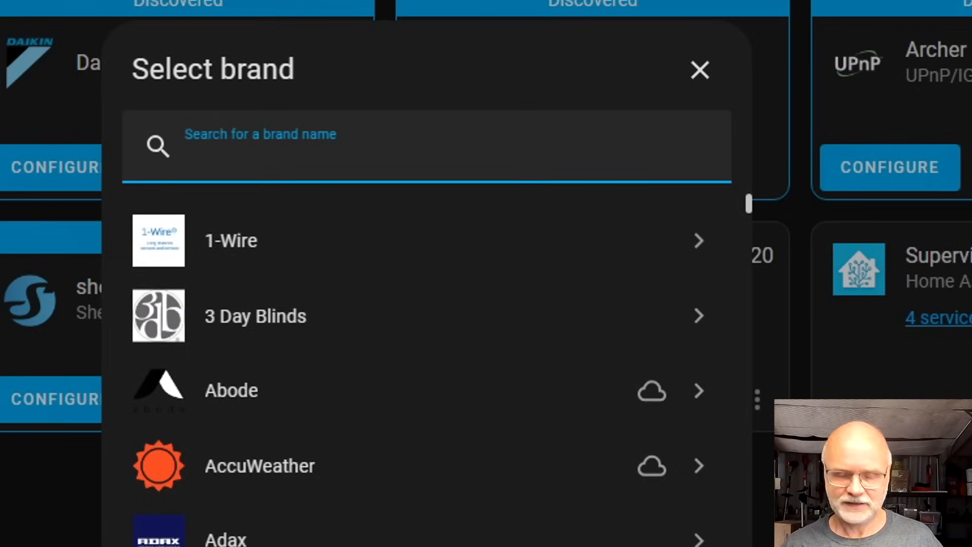
text(grow)
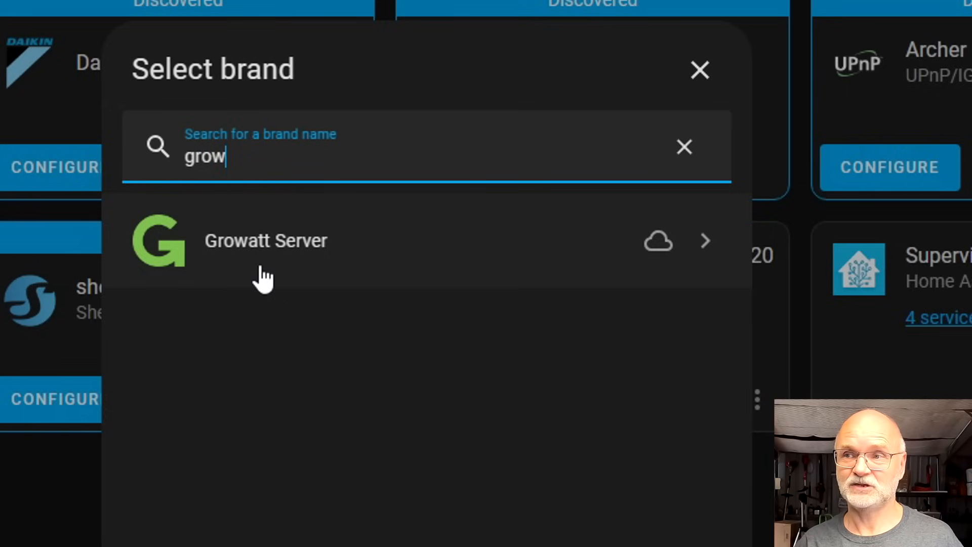
mouse_move(274, 316)
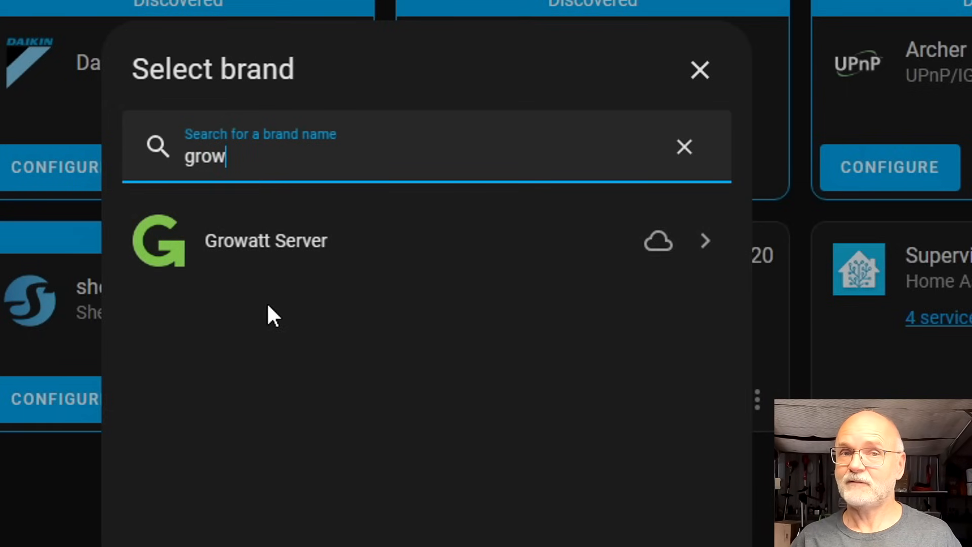
mouse_move(574, 317)
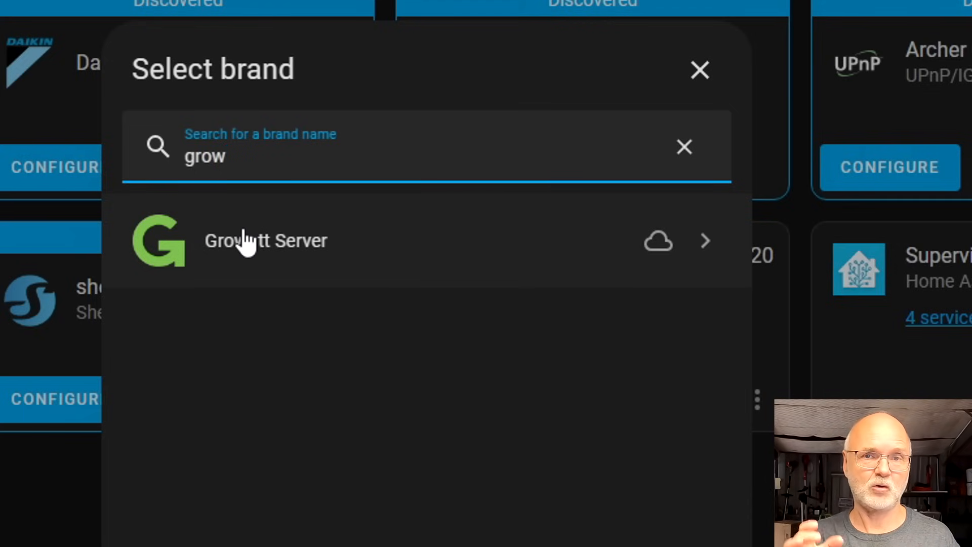
click(266, 240)
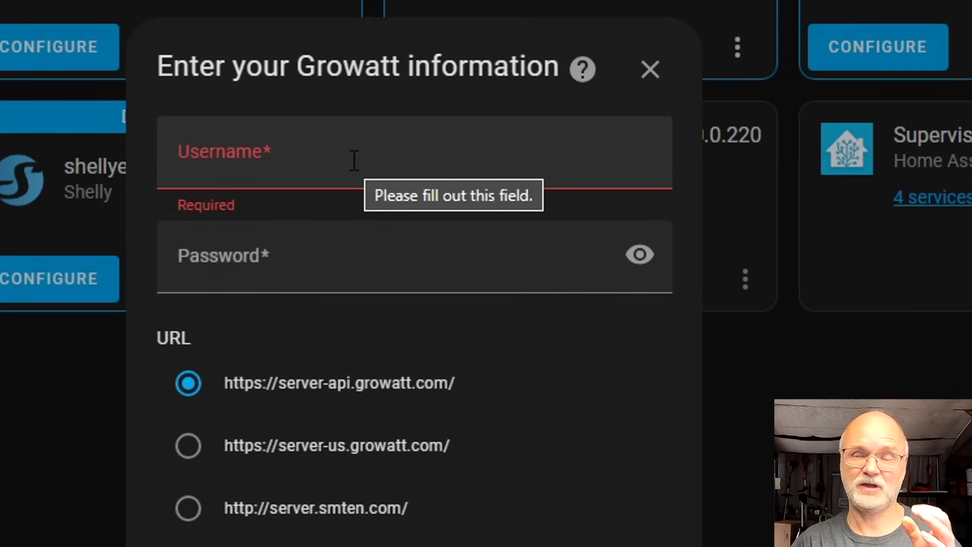
mouse_move(583, 68)
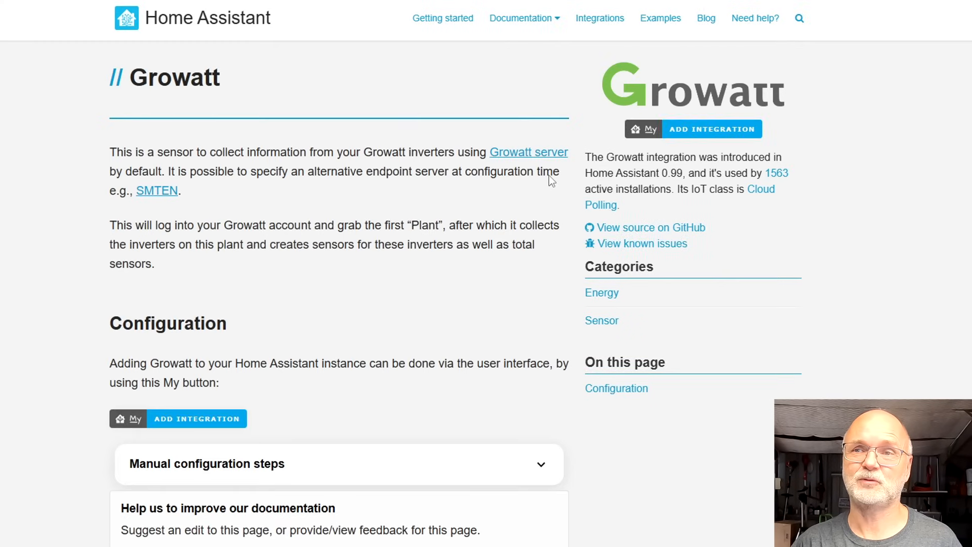
mouse_move(295, 301)
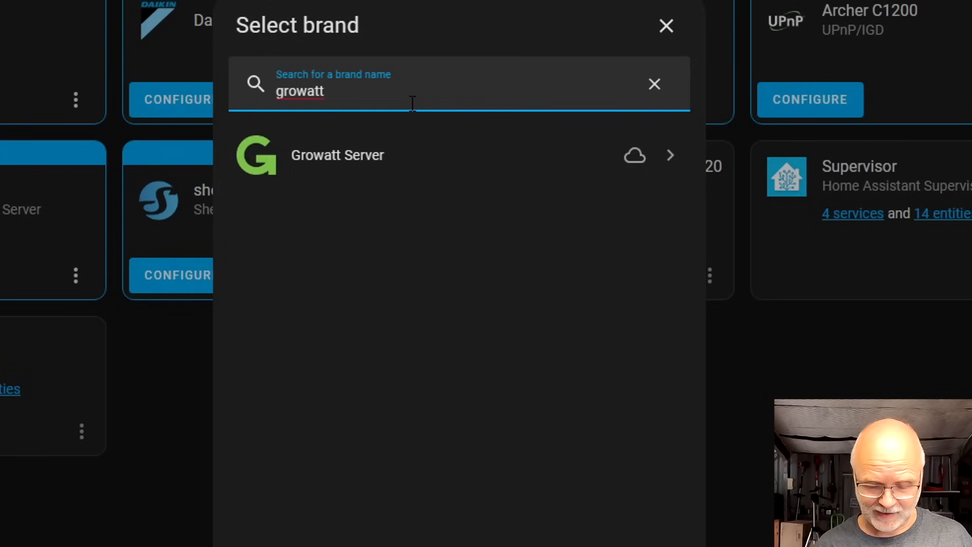
- Search the integration brands for 'sma' and then 'victron'
click(654, 84)
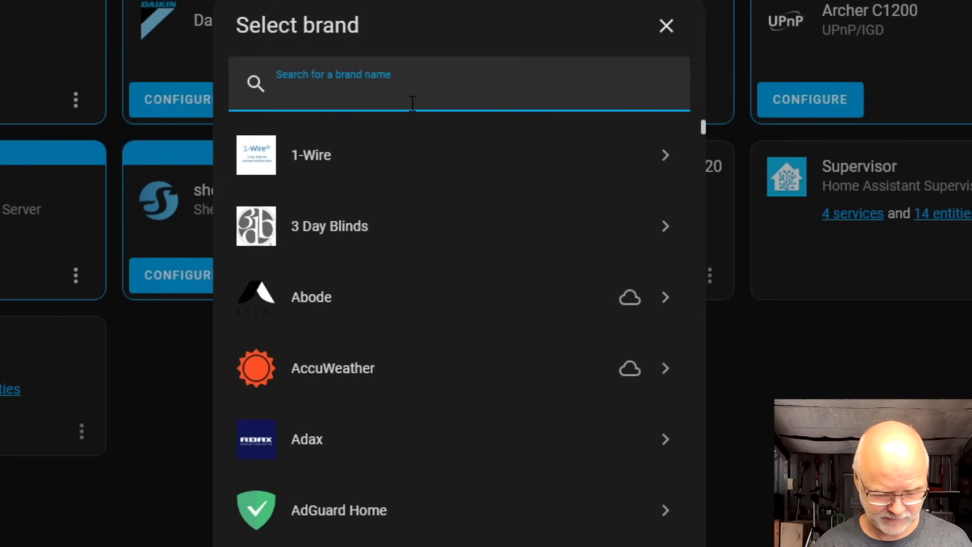
text(sma)
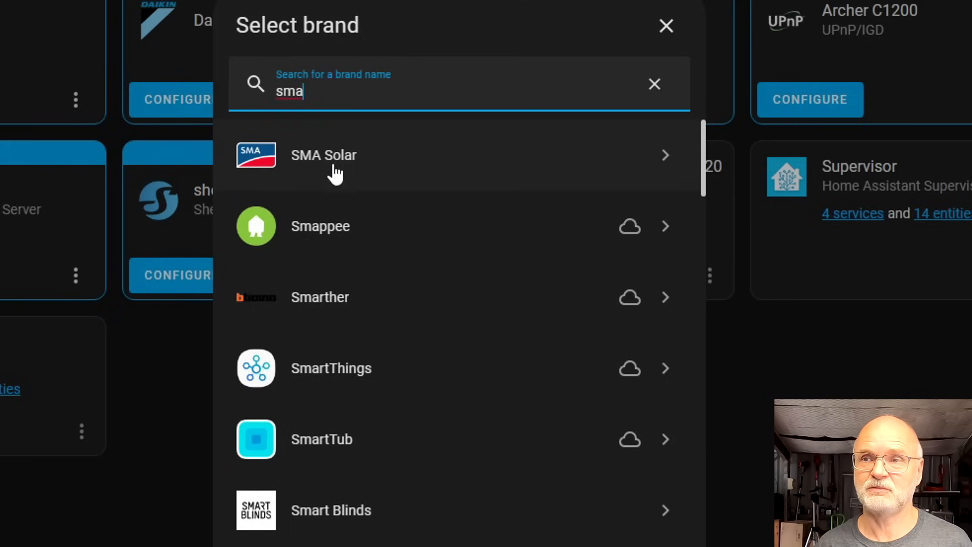
mouse_move(323, 164)
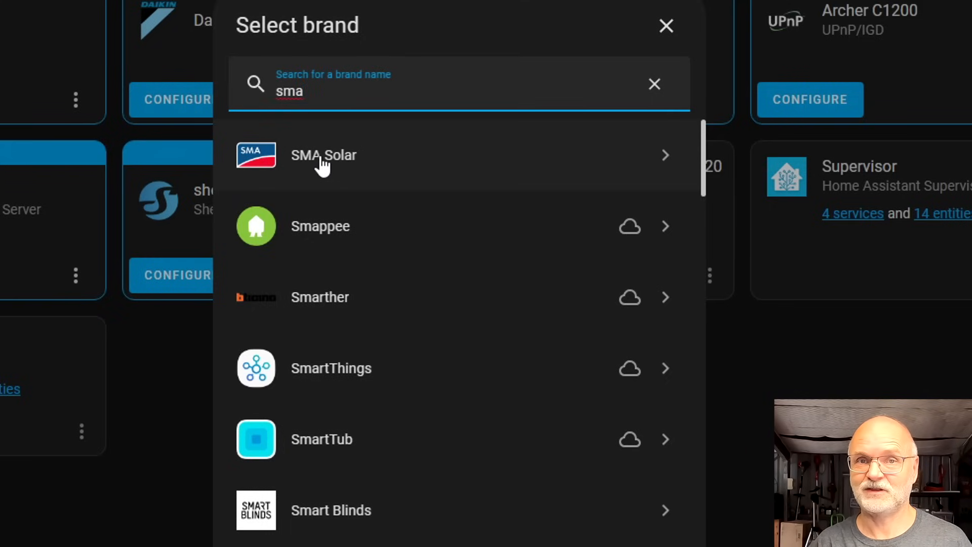
text(victron)
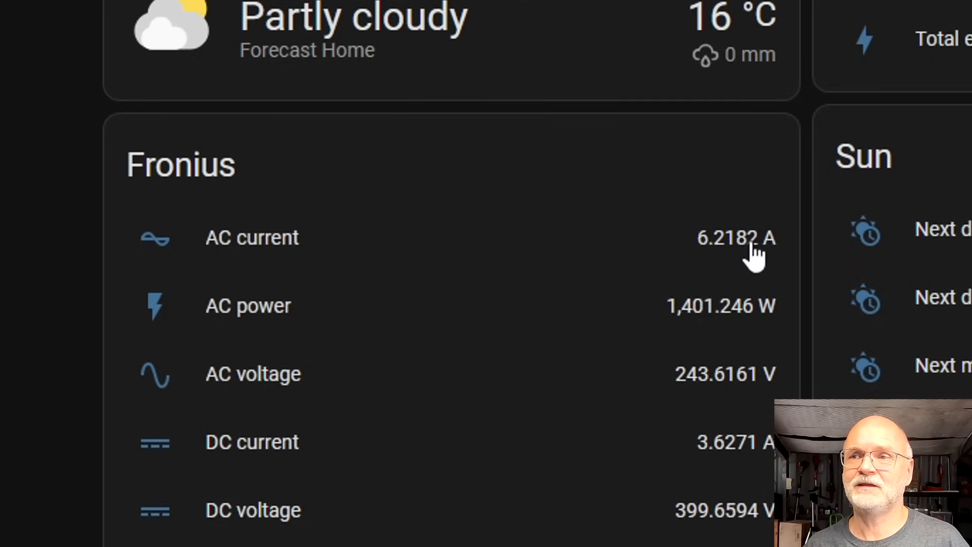
mouse_move(757, 267)
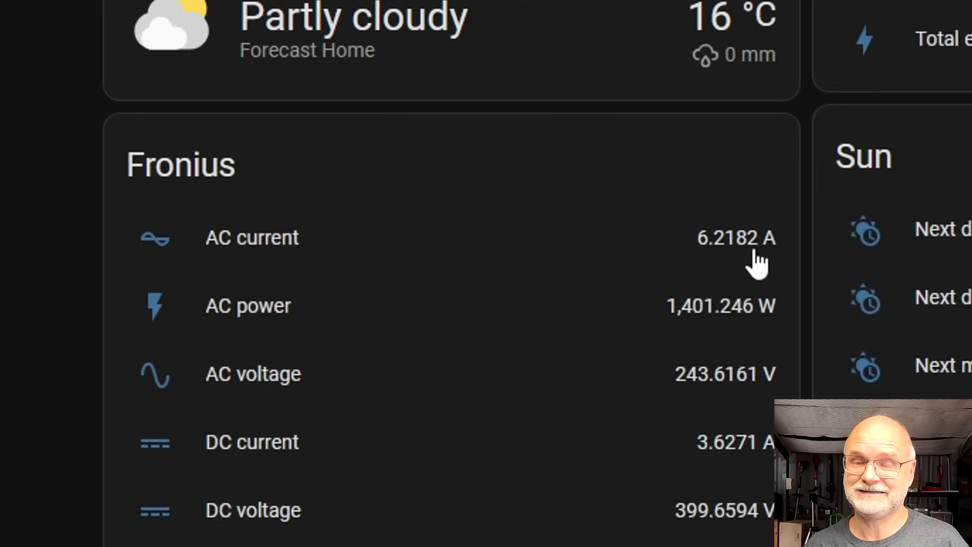
mouse_move(310, 224)
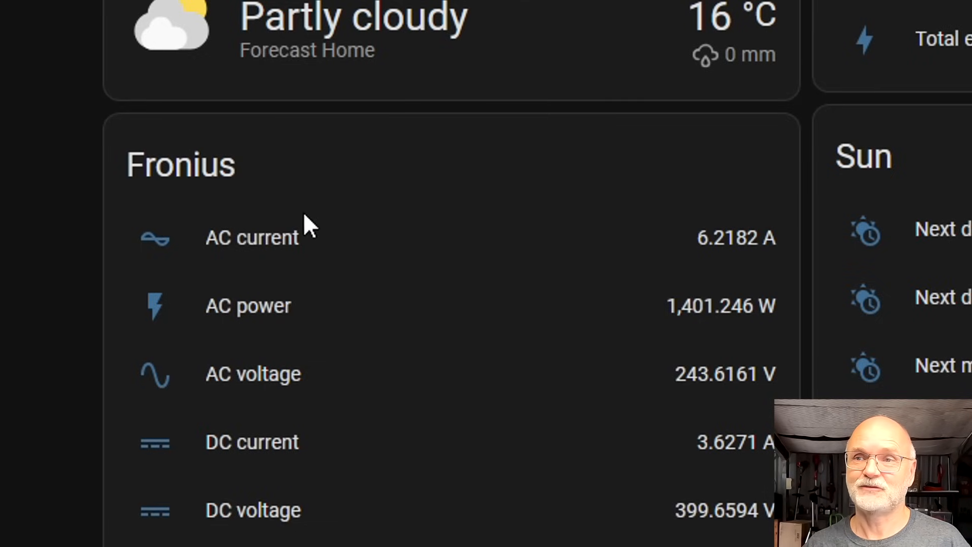
mouse_move(267, 248)
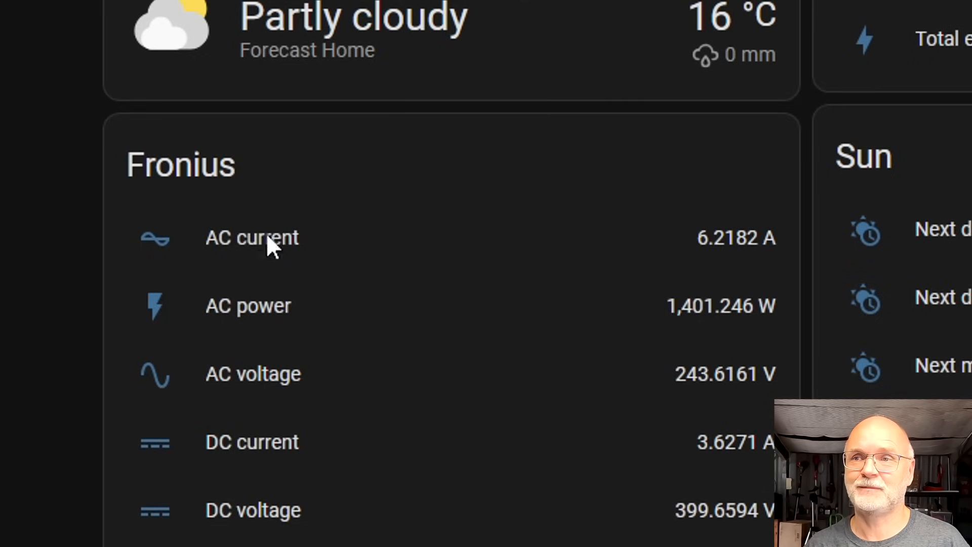
- Set the Fronius AC current sensor's display precision to one decimal, showing 5.4 A
click(252, 238)
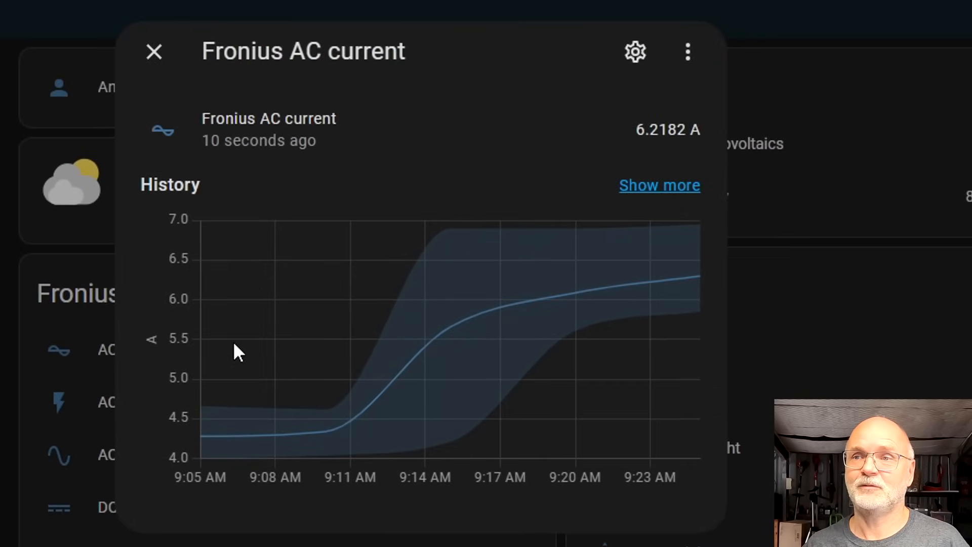
mouse_move(518, 304)
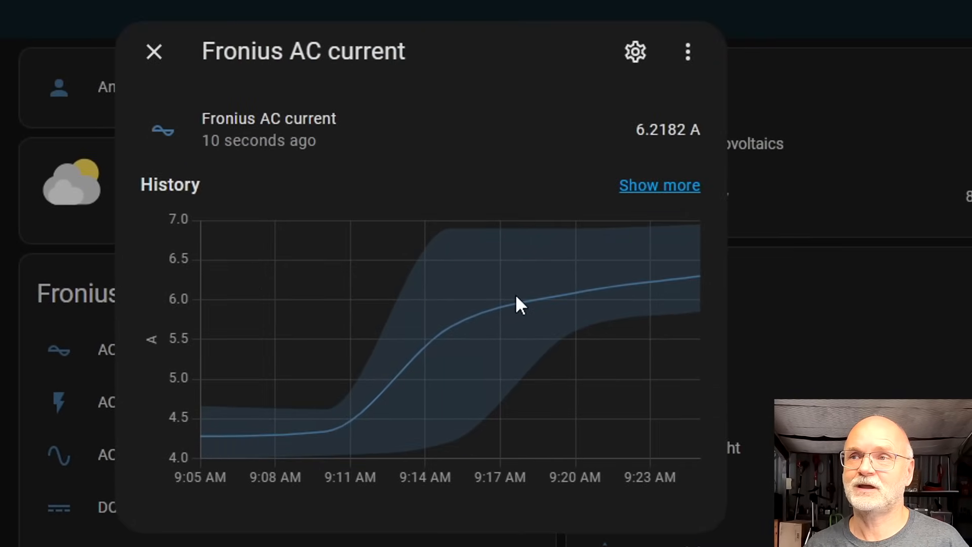
mouse_move(635, 53)
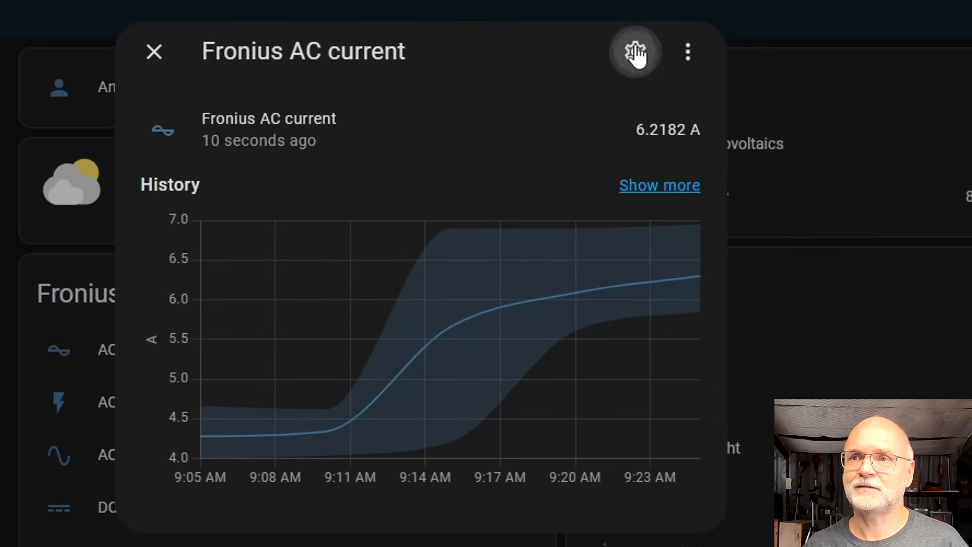
click(635, 52)
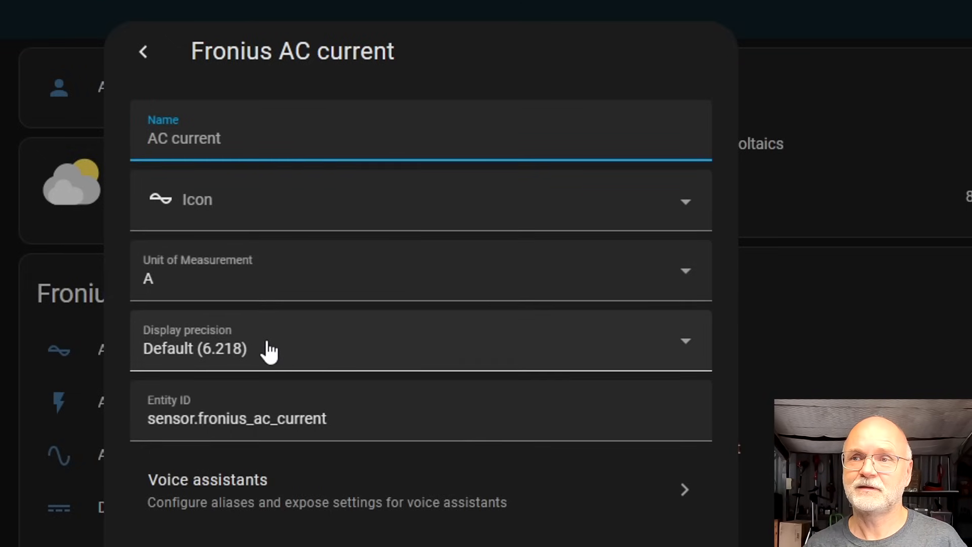
mouse_move(242, 360)
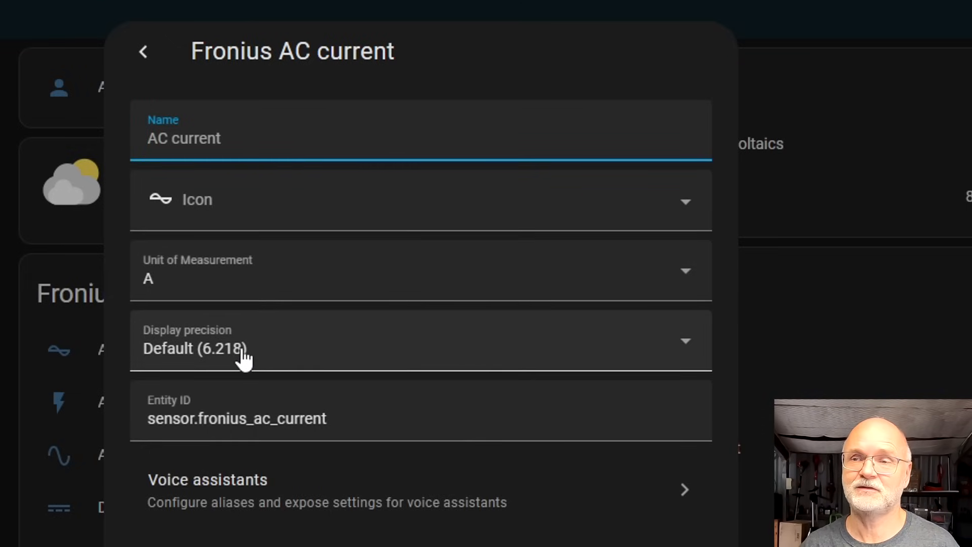
click(419, 340)
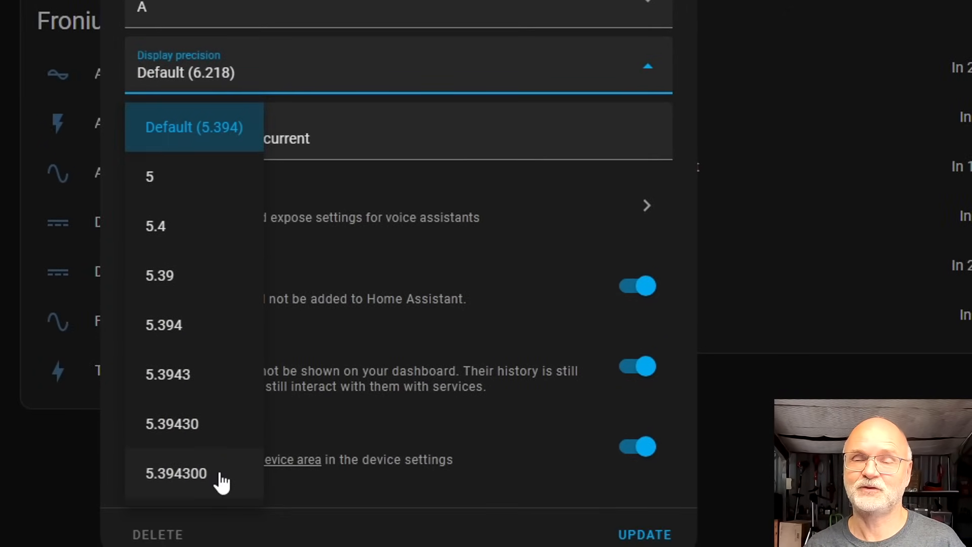
click(176, 473)
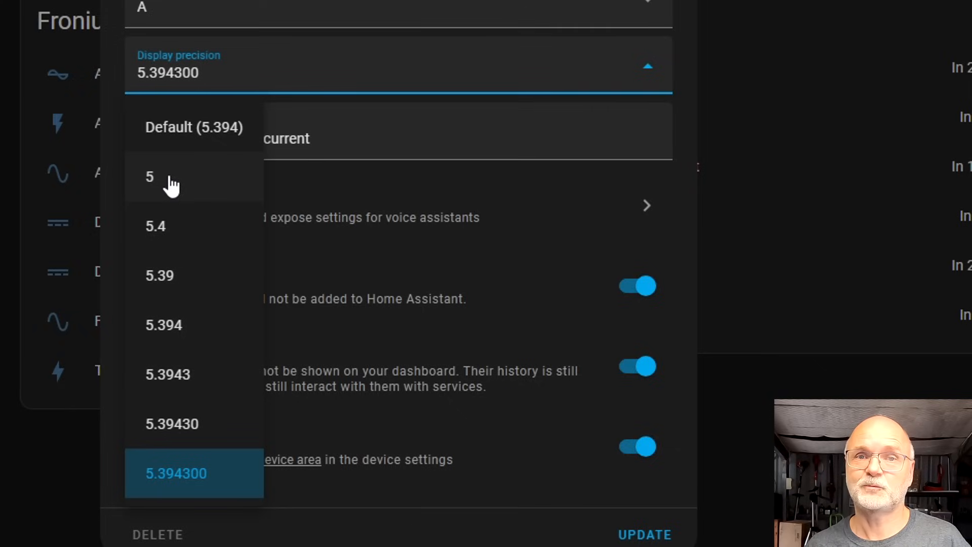
mouse_move(182, 226)
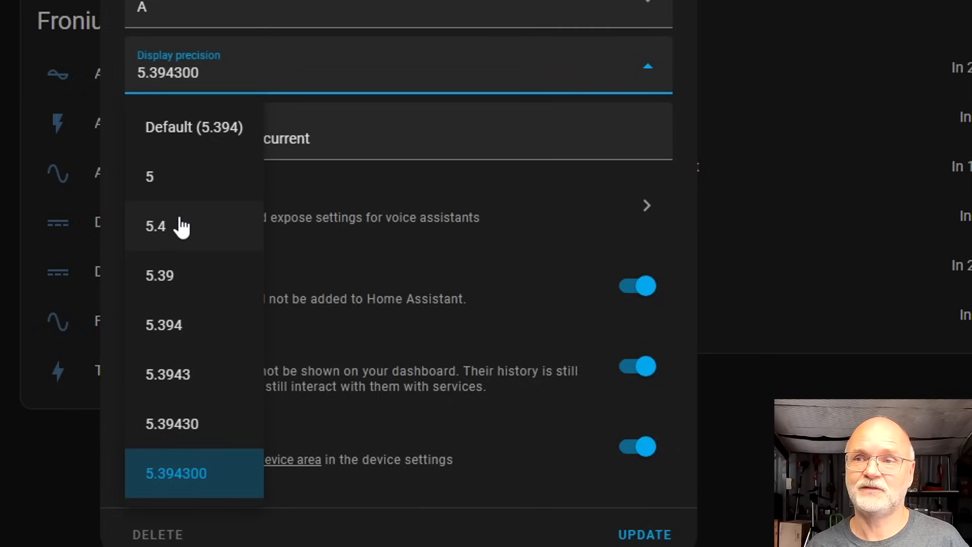
mouse_move(180, 235)
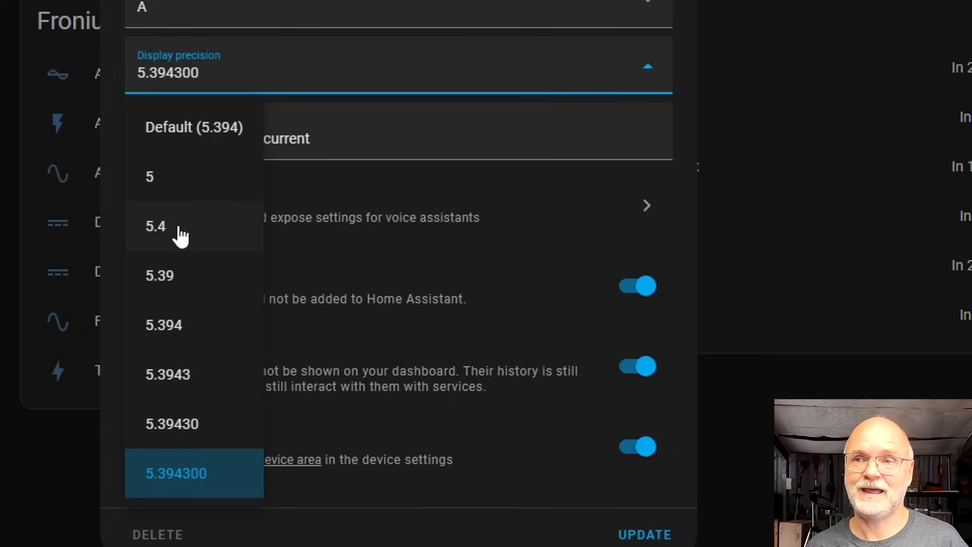
click(155, 226)
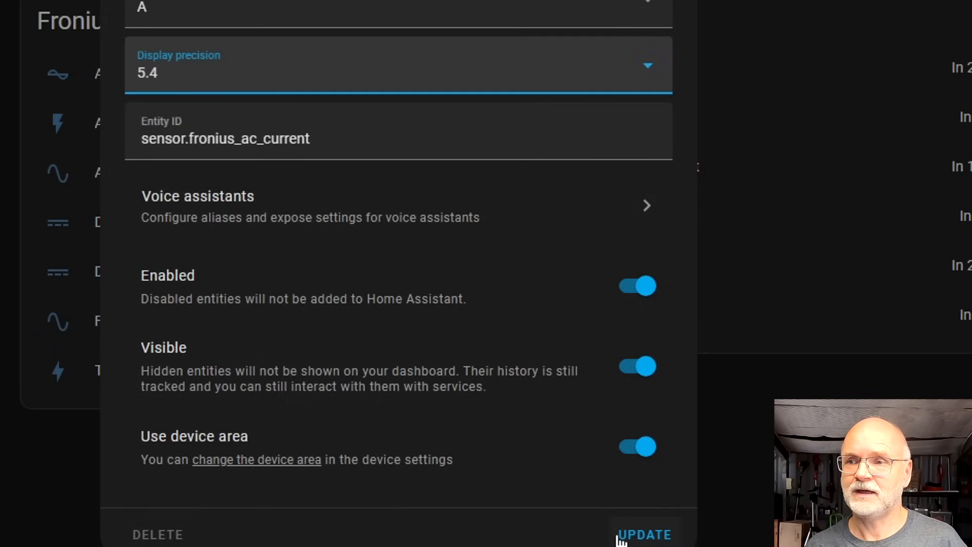
click(645, 535)
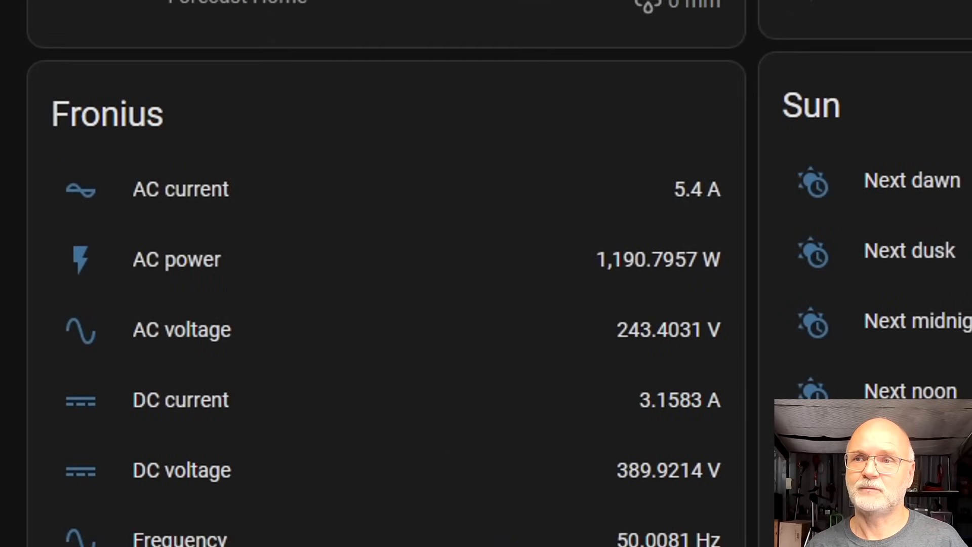
mouse_move(686, 226)
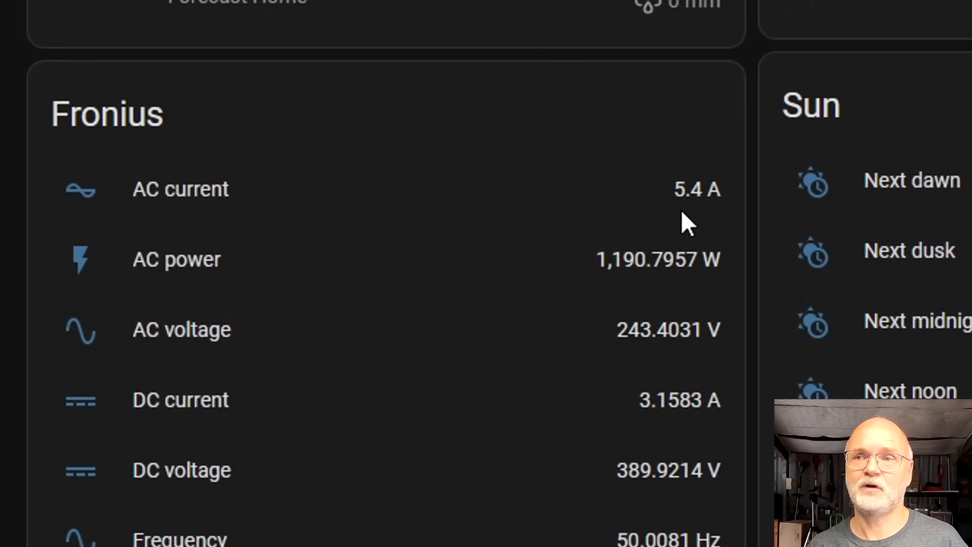
mouse_move(542, 273)
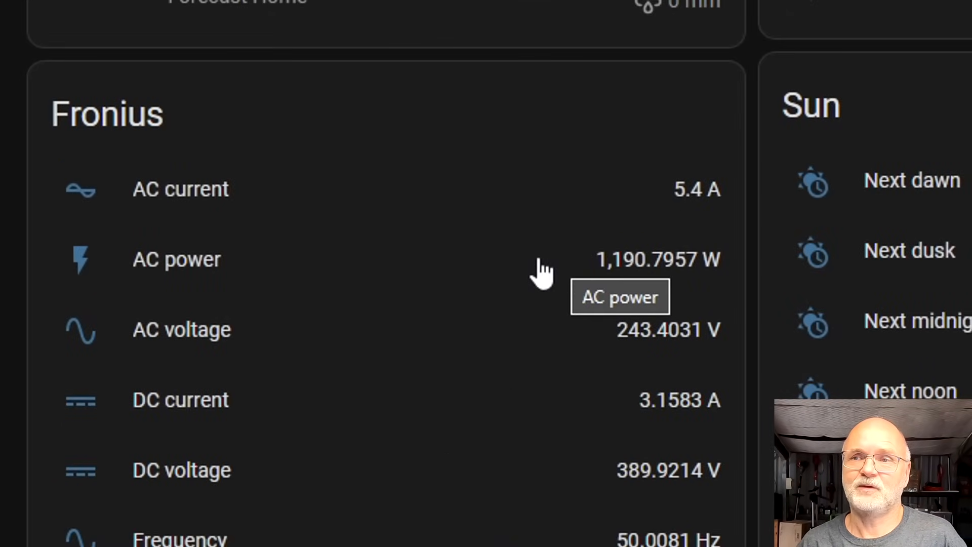
mouse_move(710, 288)
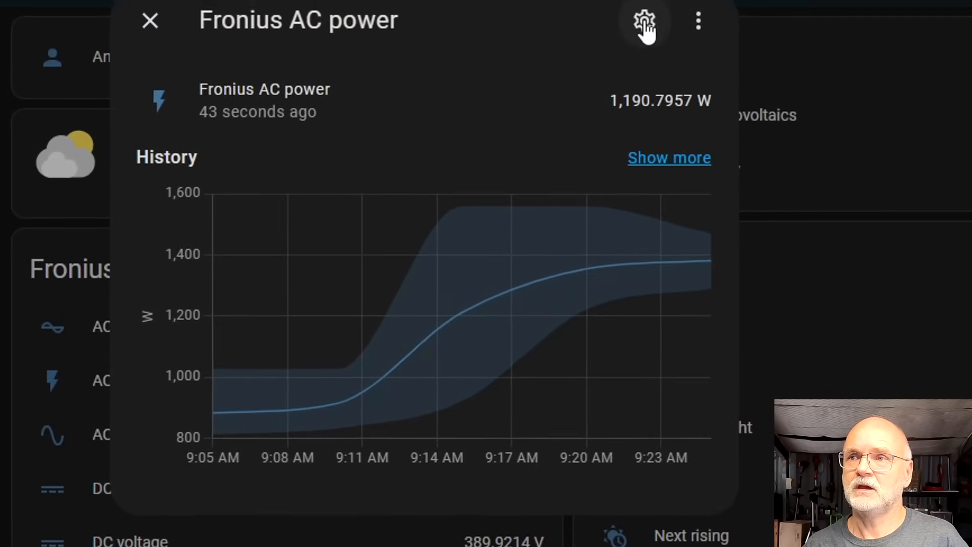
- Switch Fronius AC power to kW with one-decimal precision, showing 1.1 kW
click(646, 21)
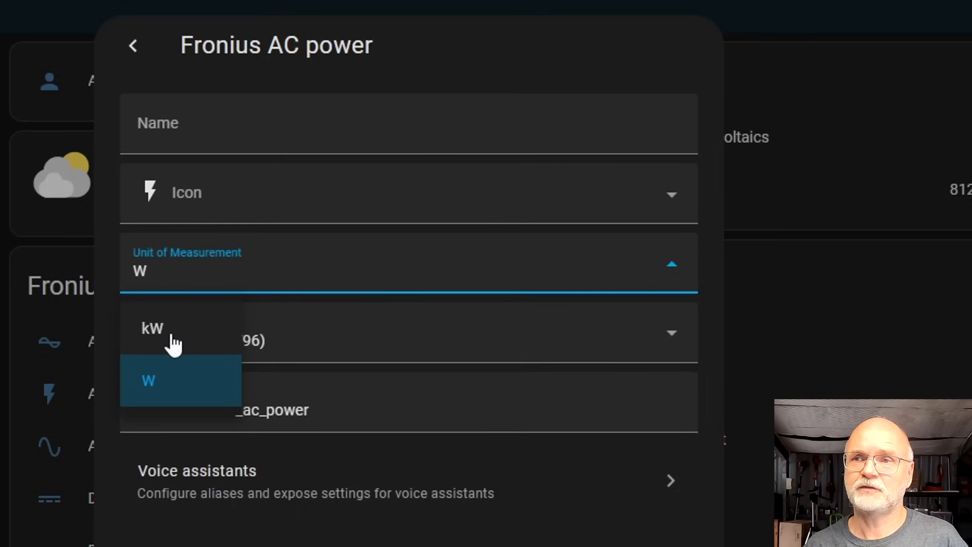
click(152, 327)
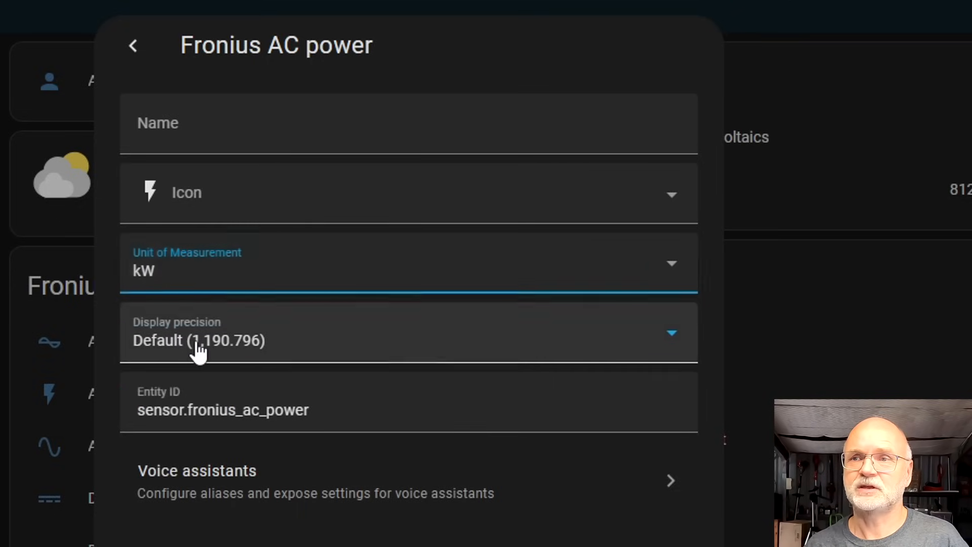
click(407, 332)
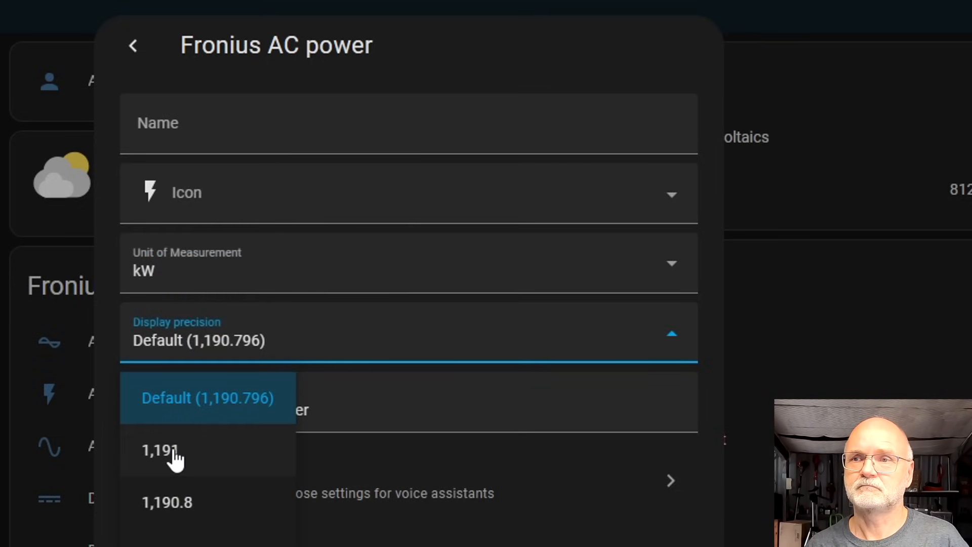
click(161, 450)
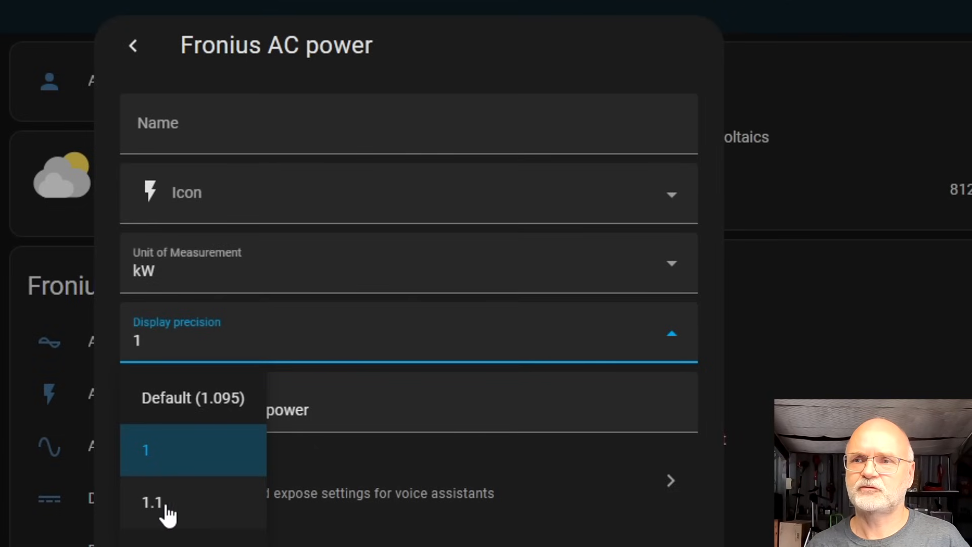
click(151, 502)
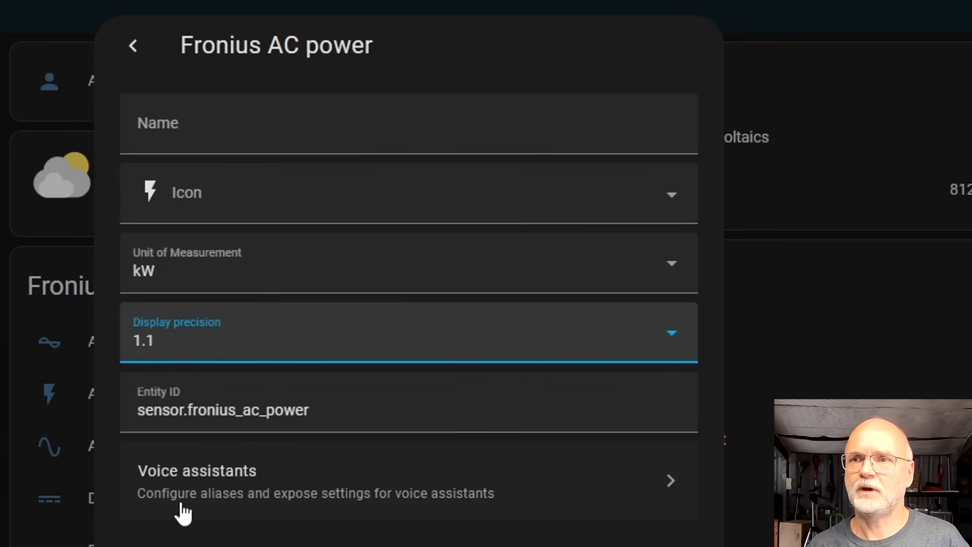
click(133, 45)
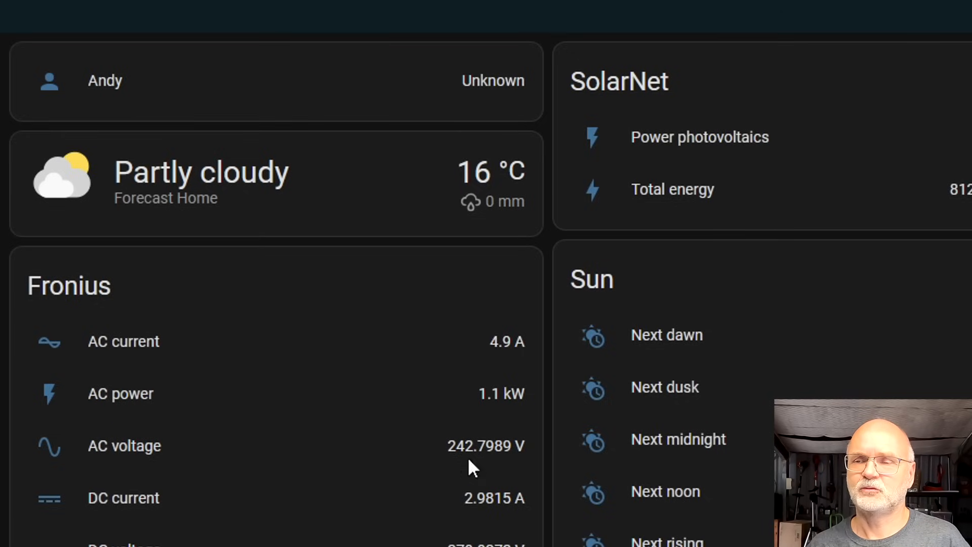
- Change the Fronius total energy unit from Wh to kWh, reading 812 kWh
scroll(down, 3)
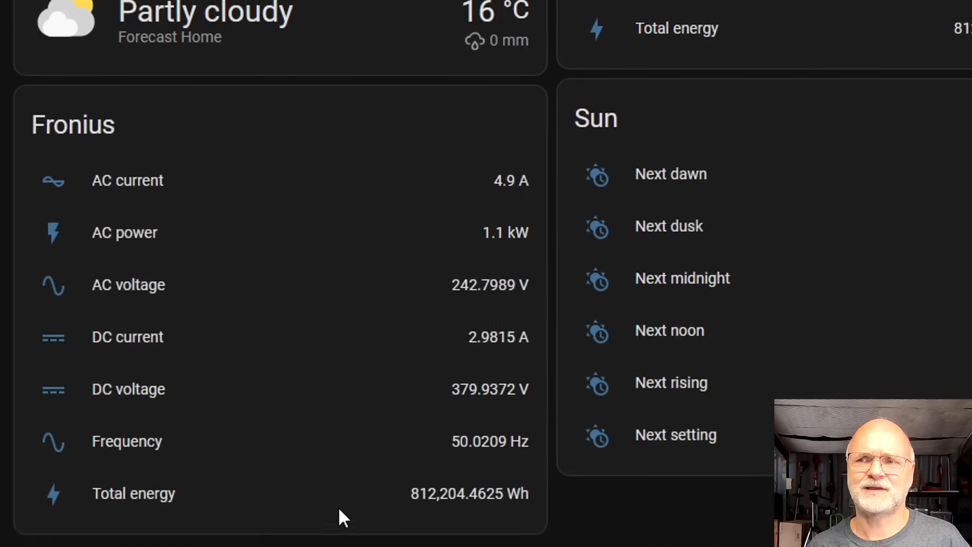
scroll(down, 3)
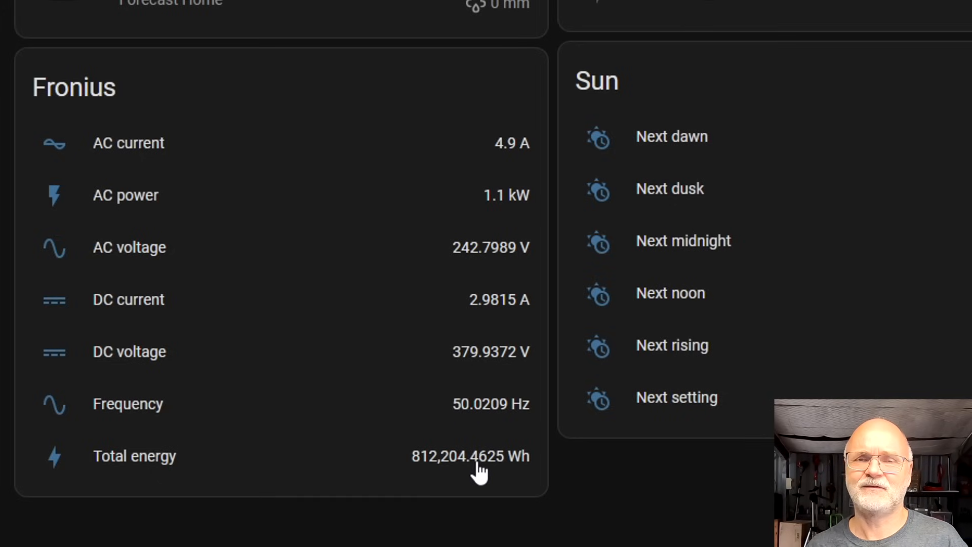
mouse_move(502, 475)
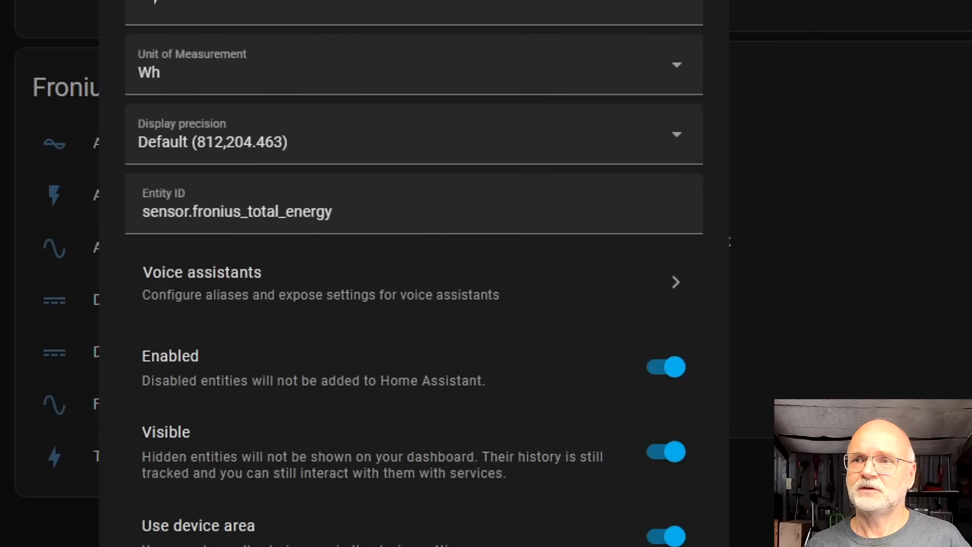
click(413, 64)
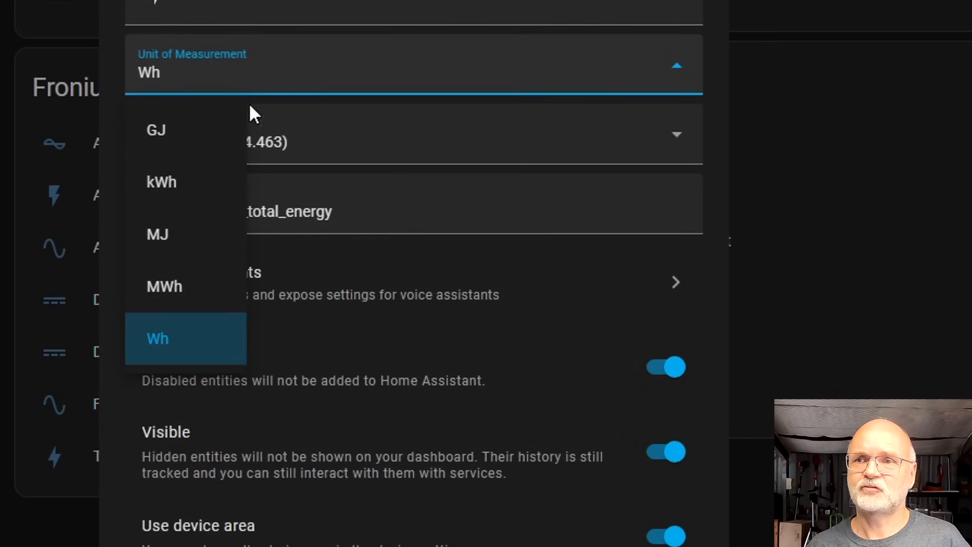
click(161, 182)
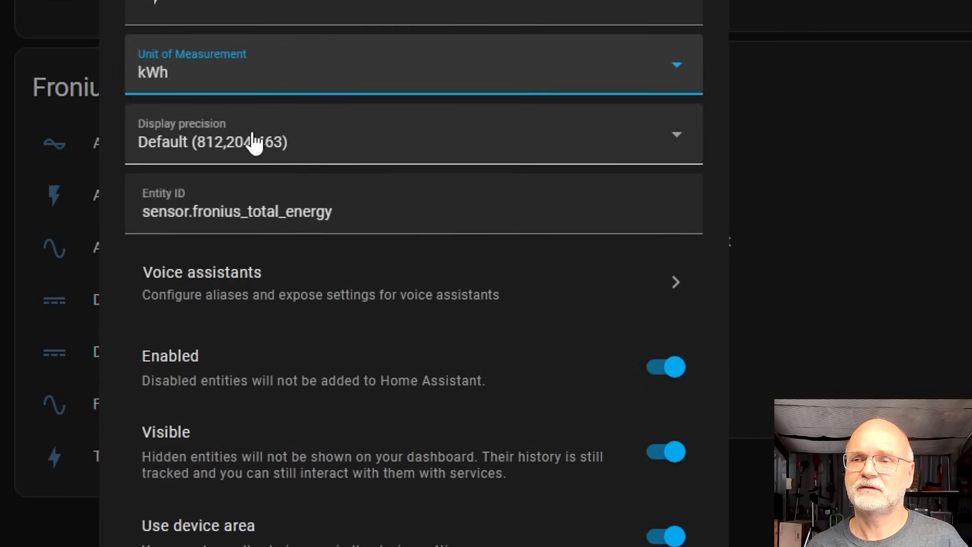
click(412, 135)
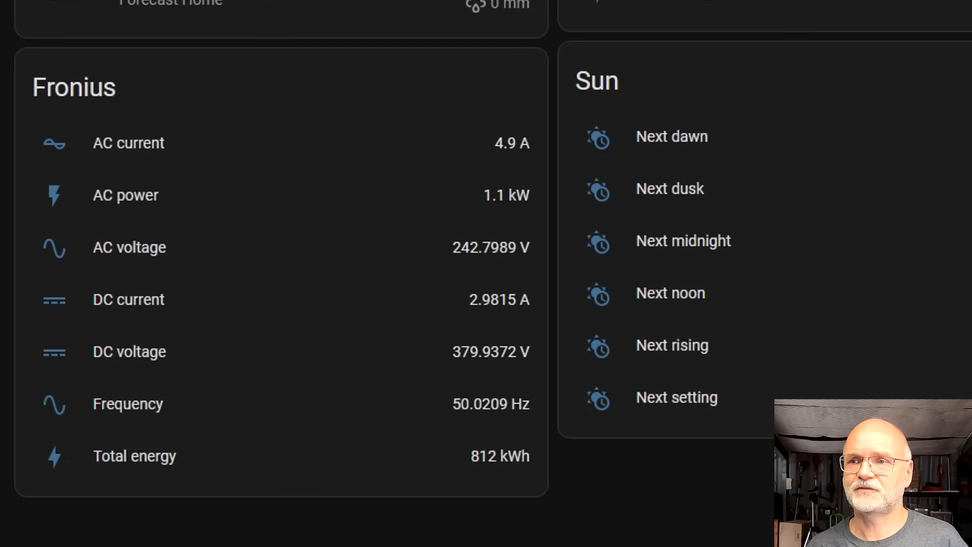
mouse_move(502, 499)
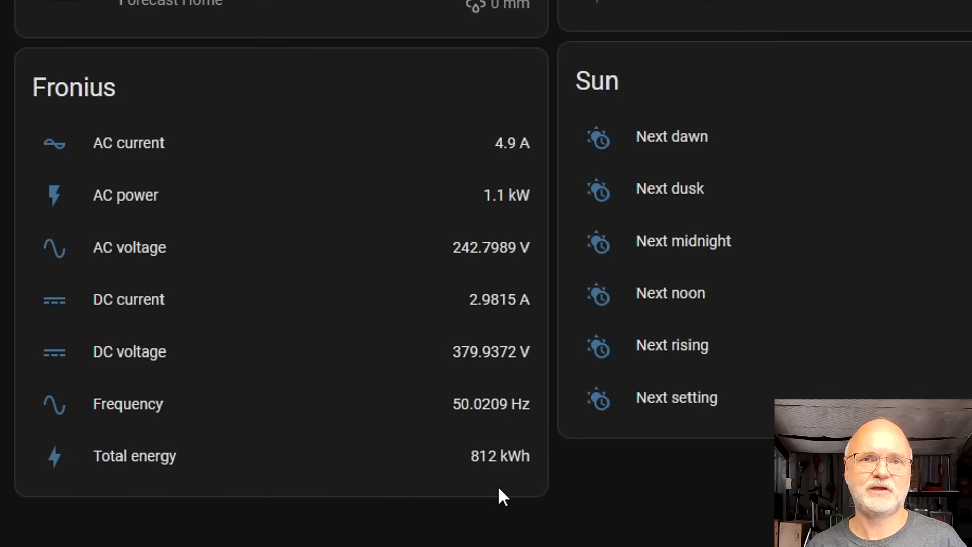
mouse_move(489, 441)
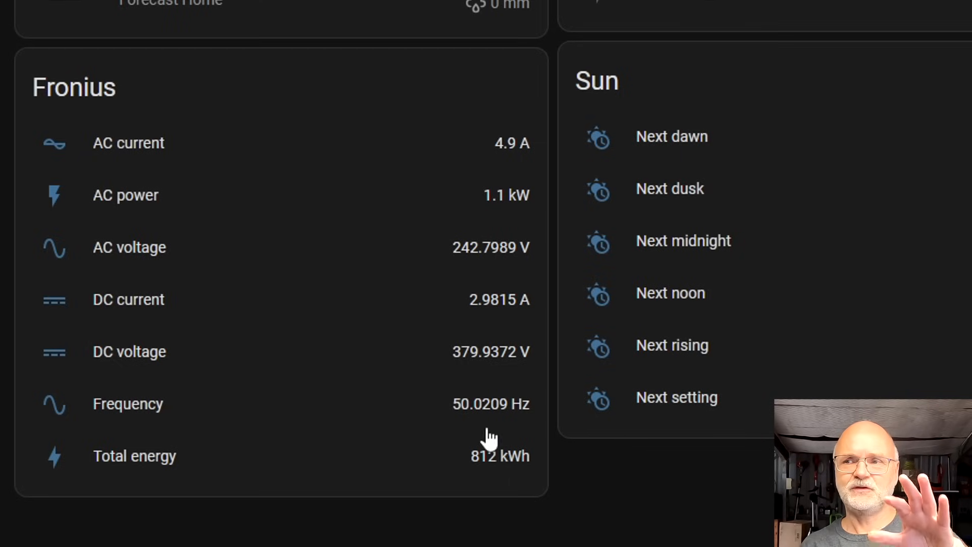
mouse_move(472, 382)
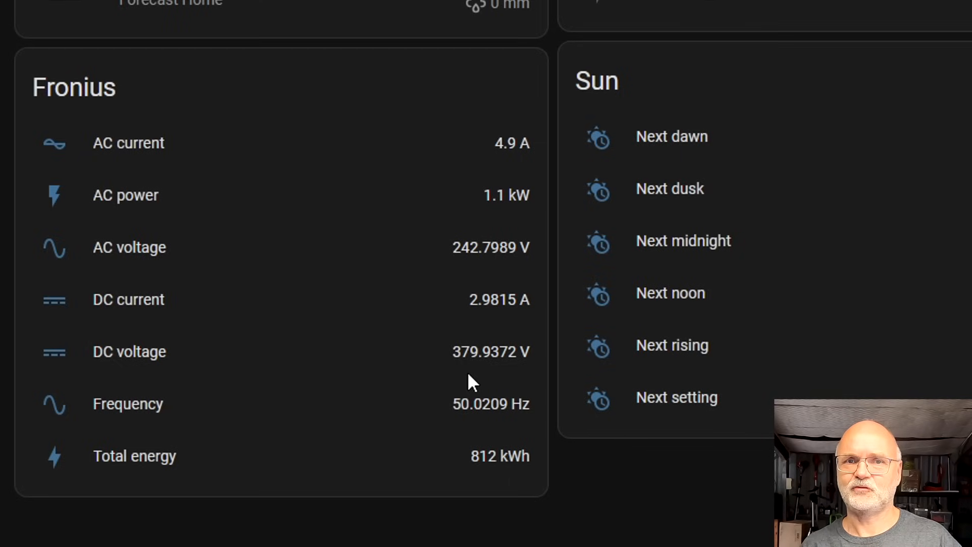